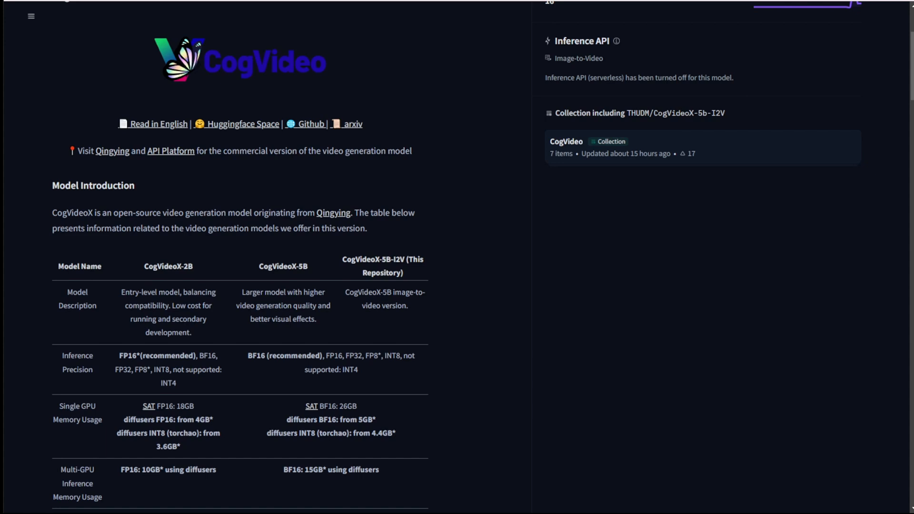
Review the CogVideoXWrapper README down to Update4 and follow its CogVideoX-5b-I2V Hugging Face link
scroll(down, 3)
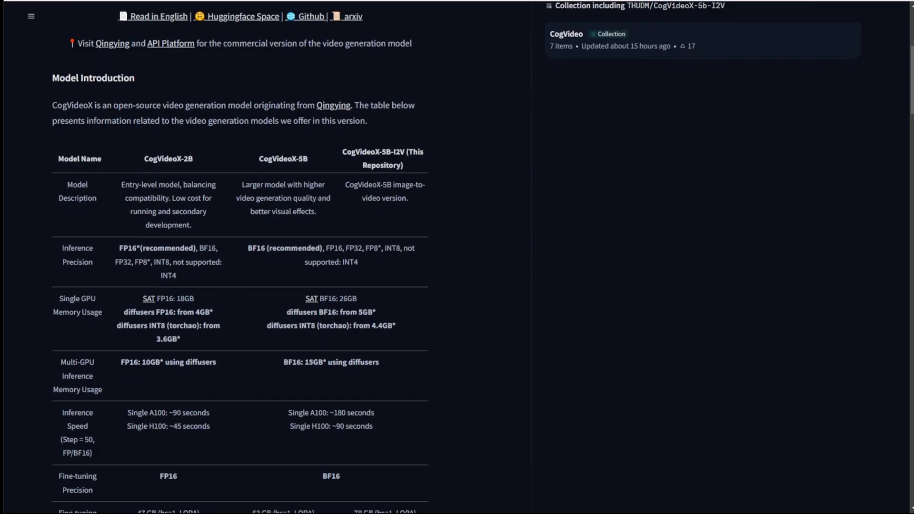
scroll(up, 3)
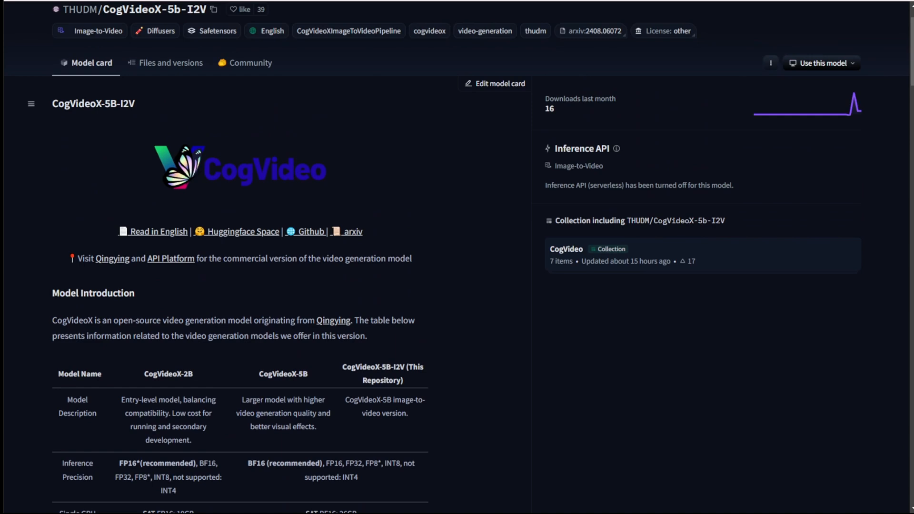
scroll(up, 3)
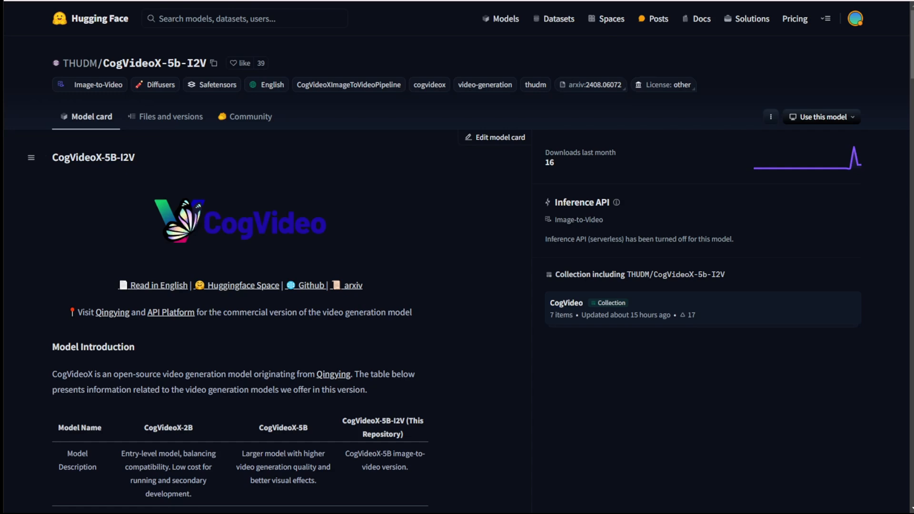
scroll(down, 3)
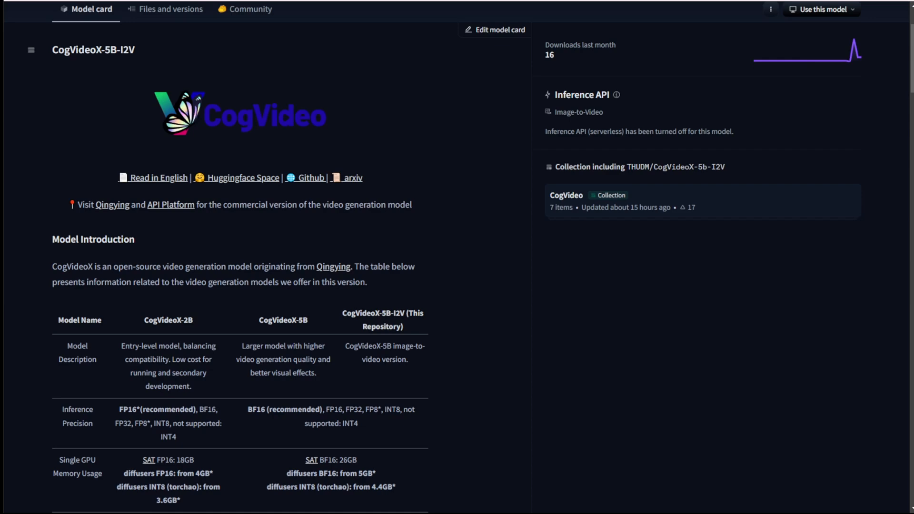
scroll(down, 3)
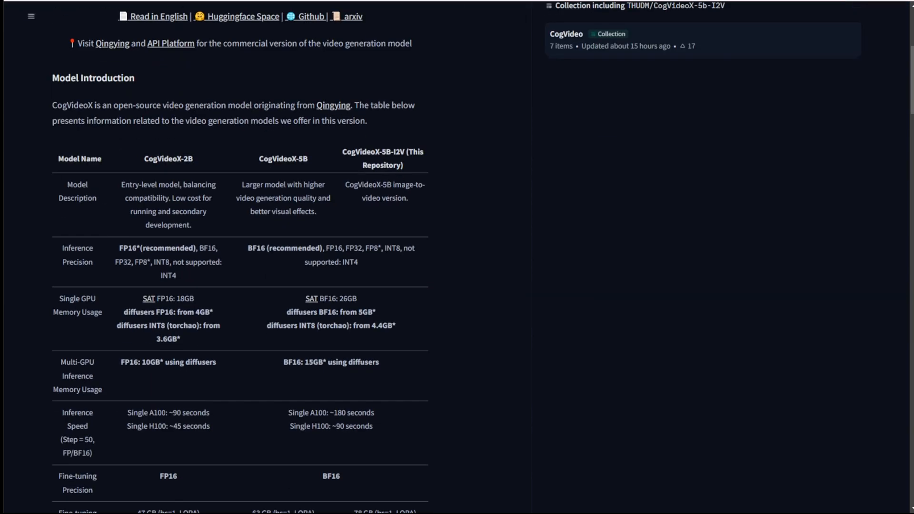
scroll(down, 3)
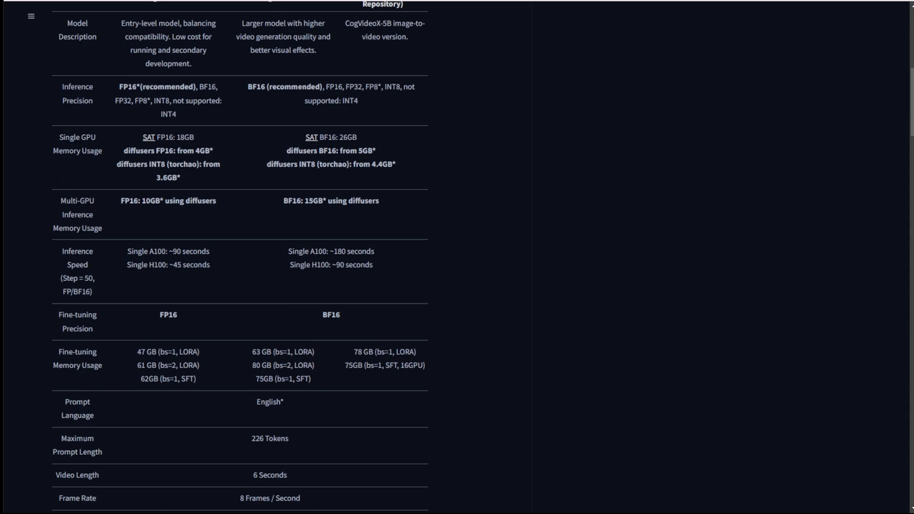
scroll(up, 3)
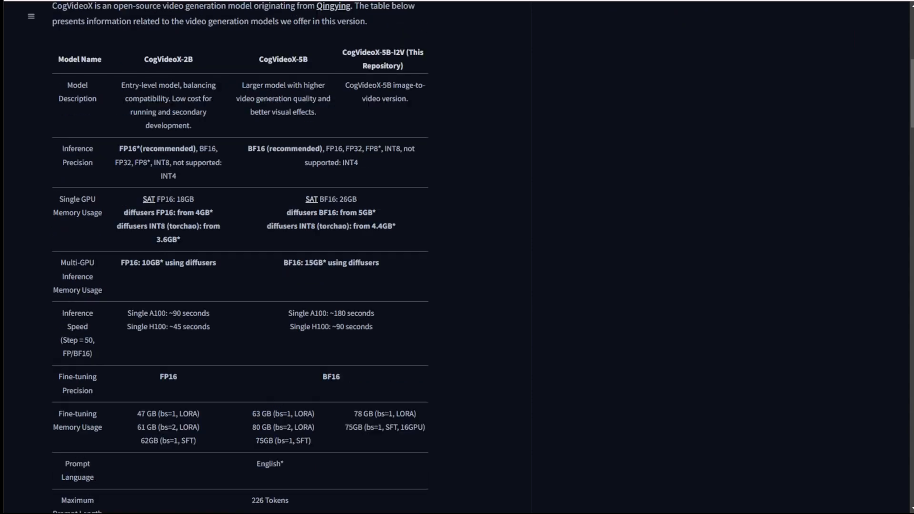
scroll(up, 3)
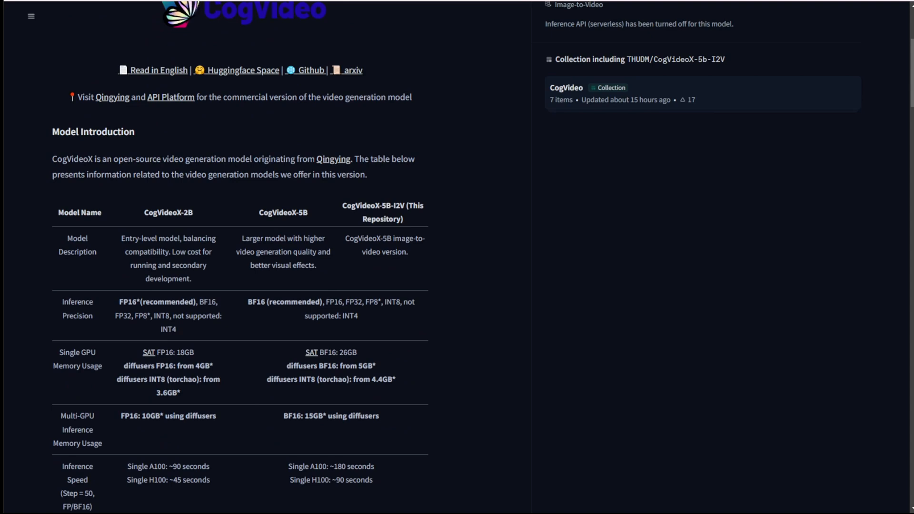
scroll(down, 3)
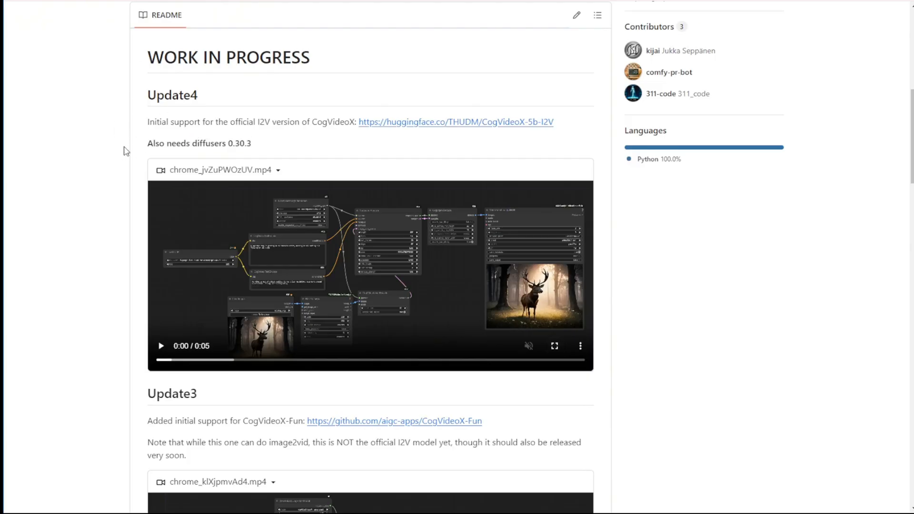
scroll(up, 3)
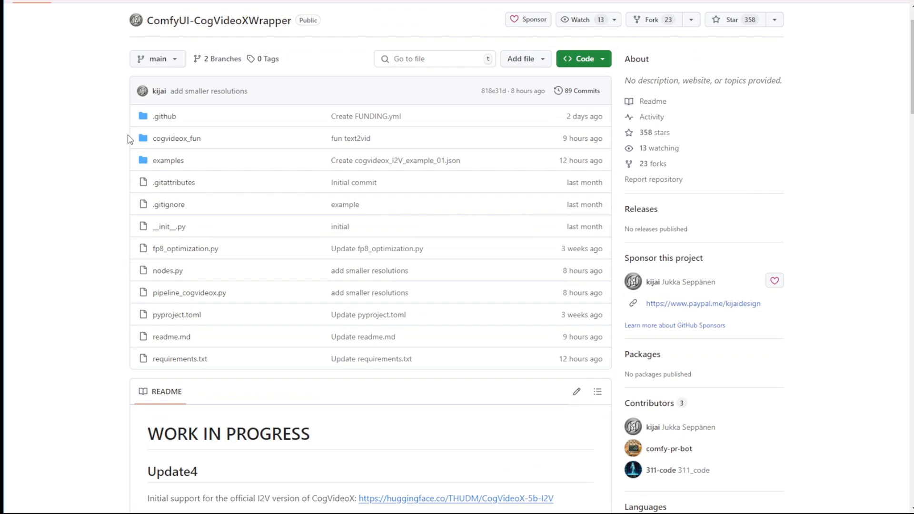
mouse_move(236, 20)
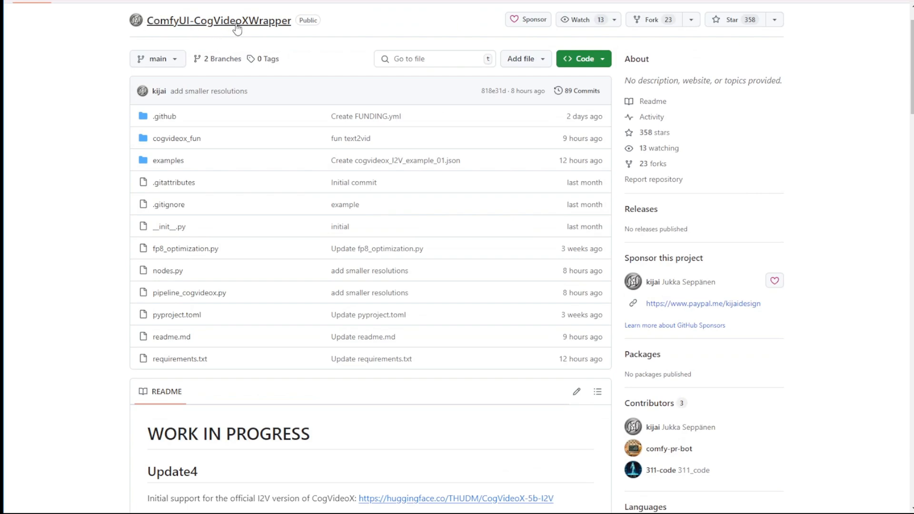
scroll(down, 3)
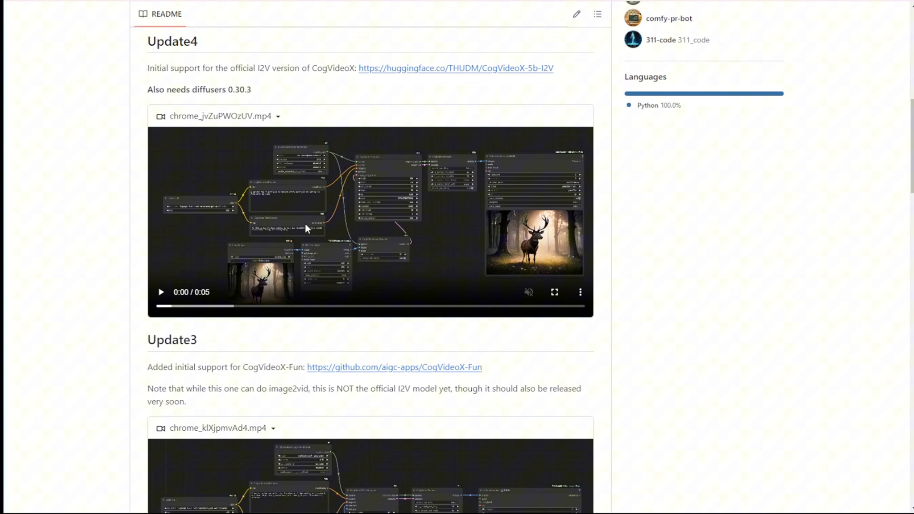
mouse_move(309, 209)
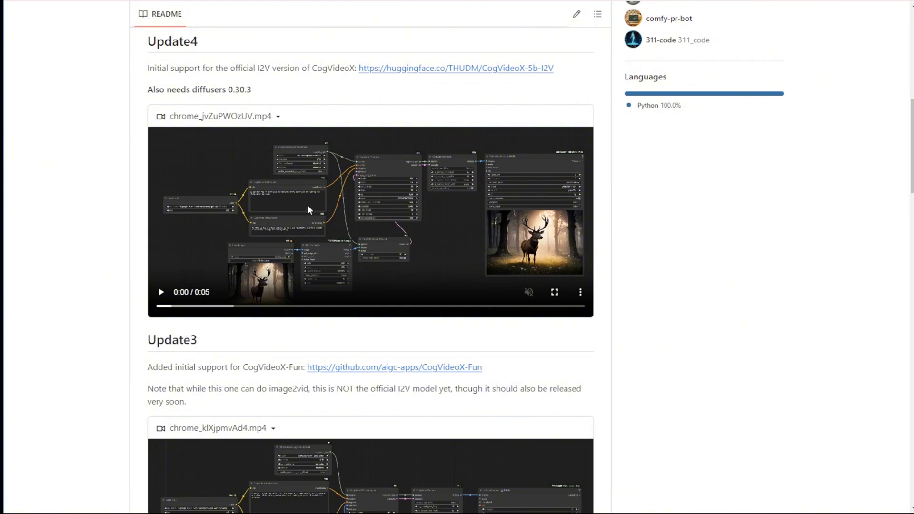
mouse_move(315, 72)
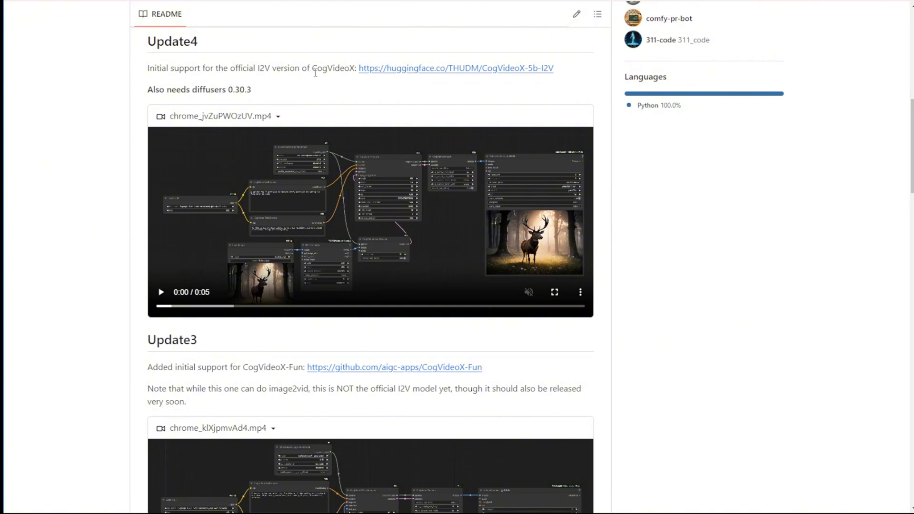
mouse_move(279, 80)
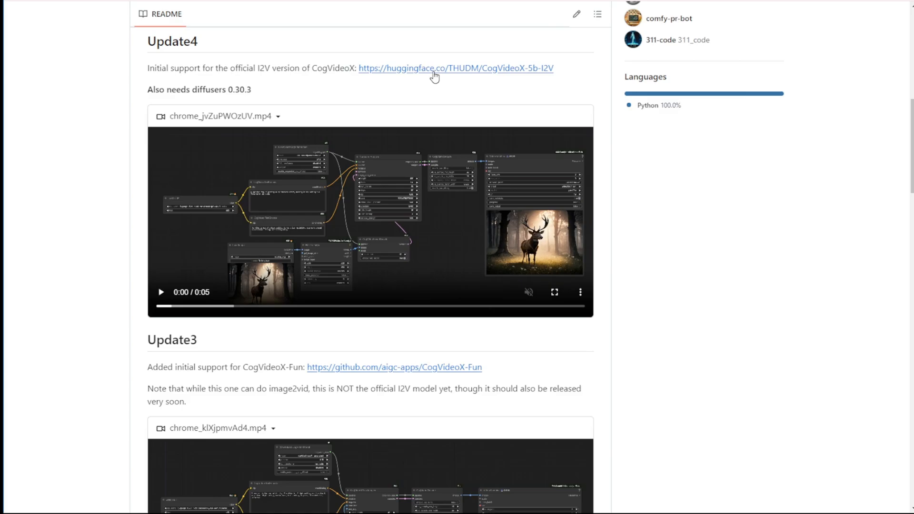
click(553, 291)
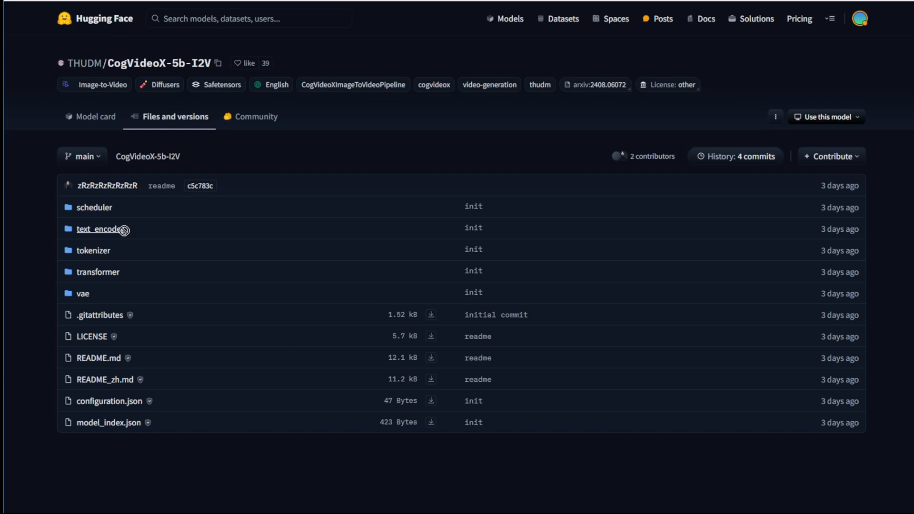
Open the text_encoder folder listing its config and two safetensors shards
click(98, 228)
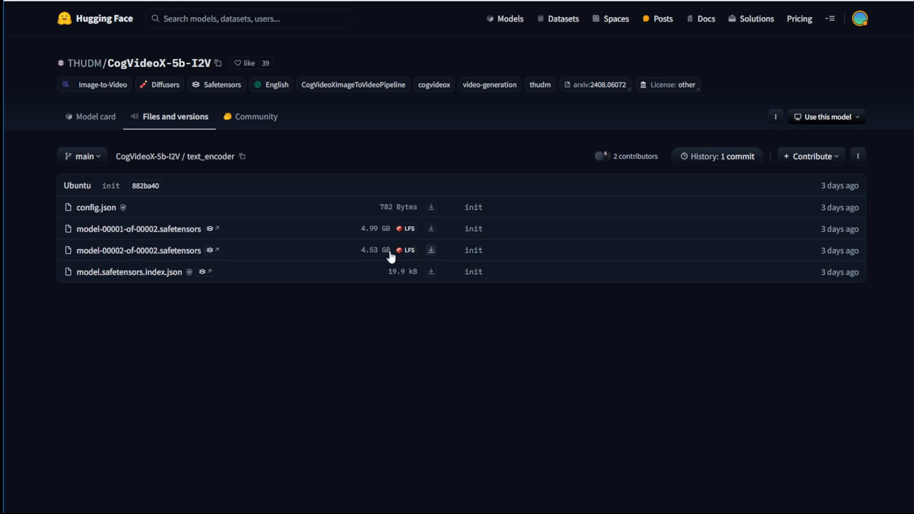
mouse_move(364, 239)
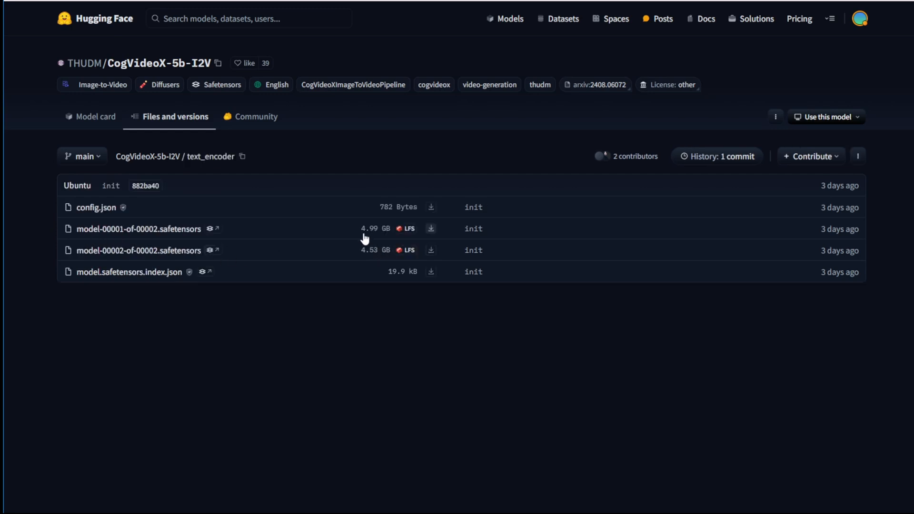
mouse_move(373, 251)
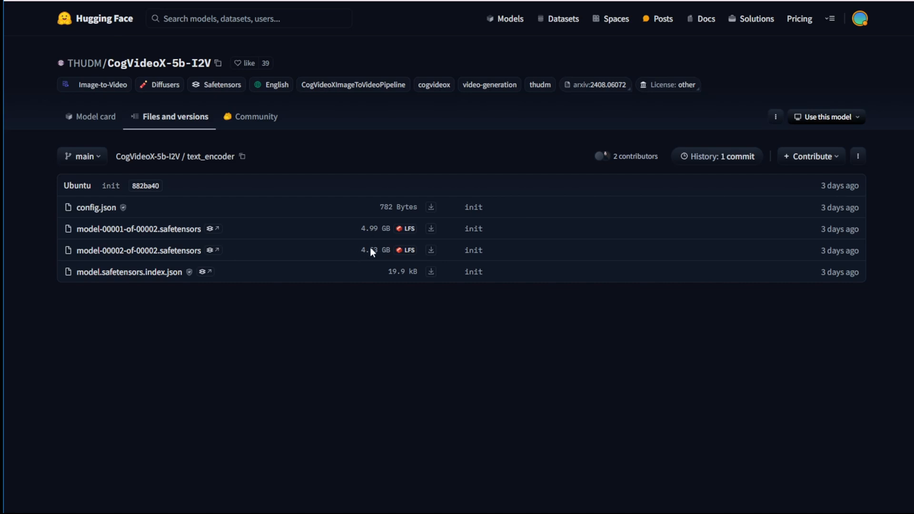
mouse_move(372, 247)
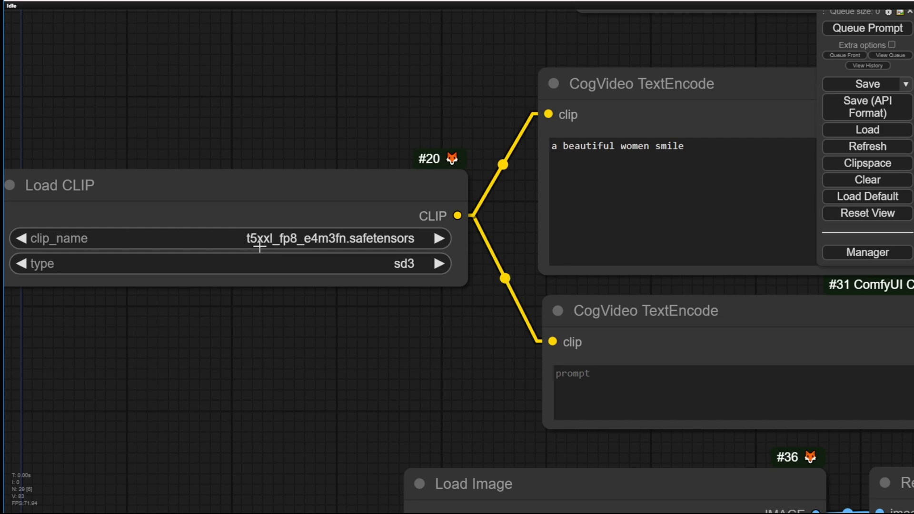
mouse_move(315, 244)
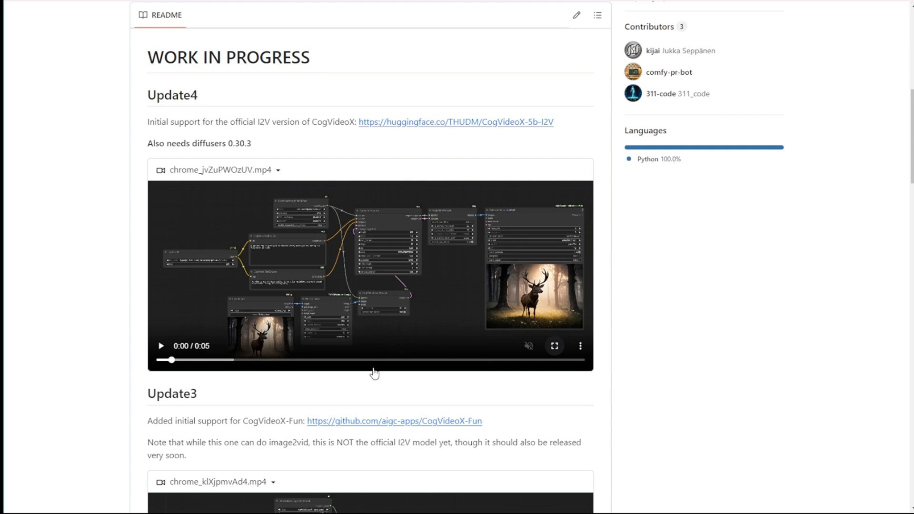
scroll(down, 3)
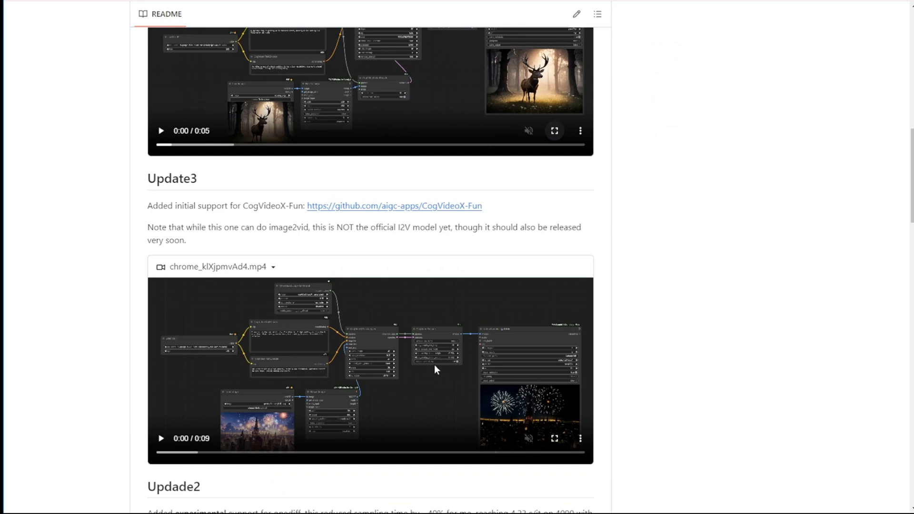
mouse_move(354, 285)
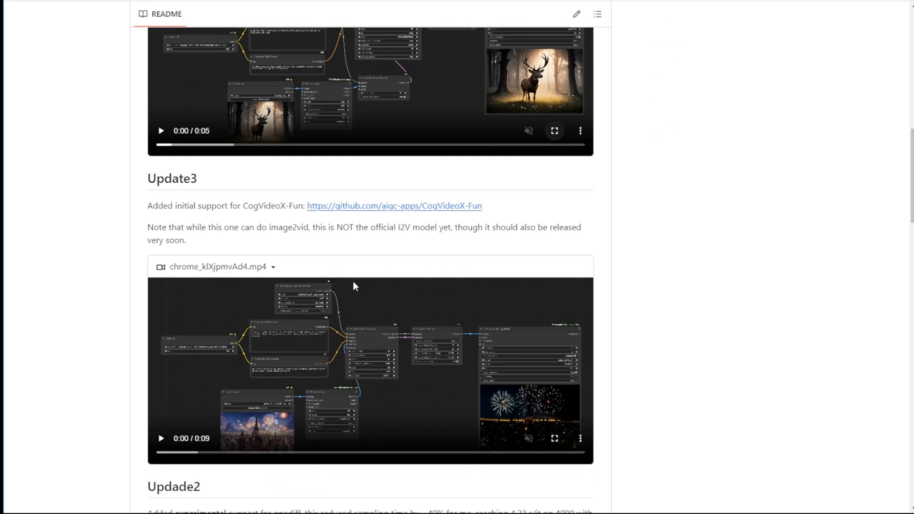
scroll(down, 3)
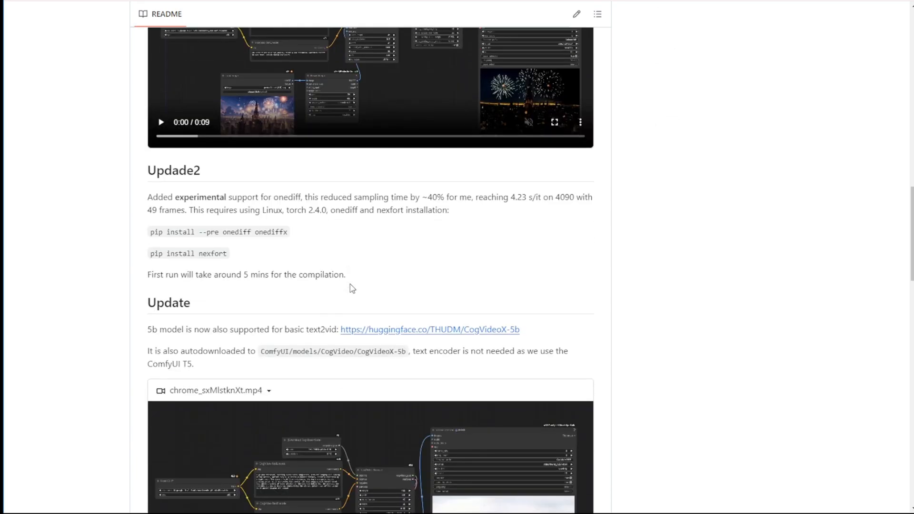
scroll(down, 3)
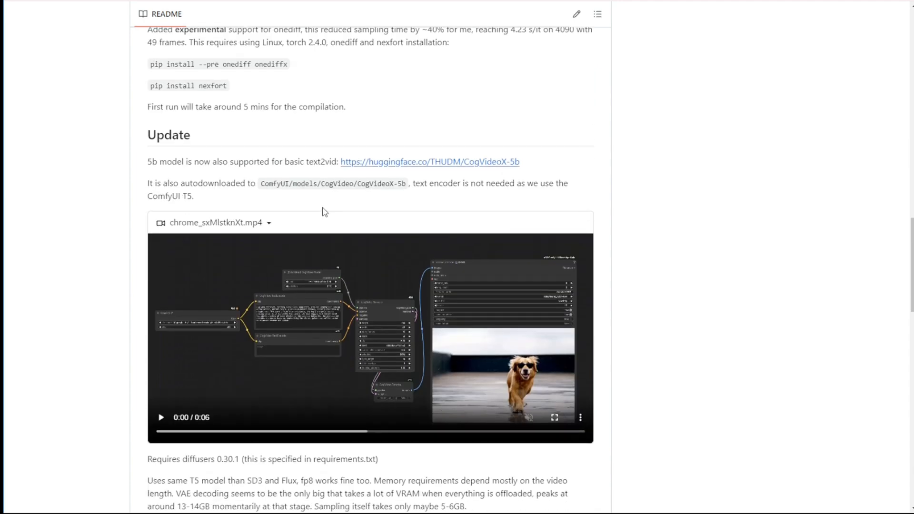
mouse_move(295, 184)
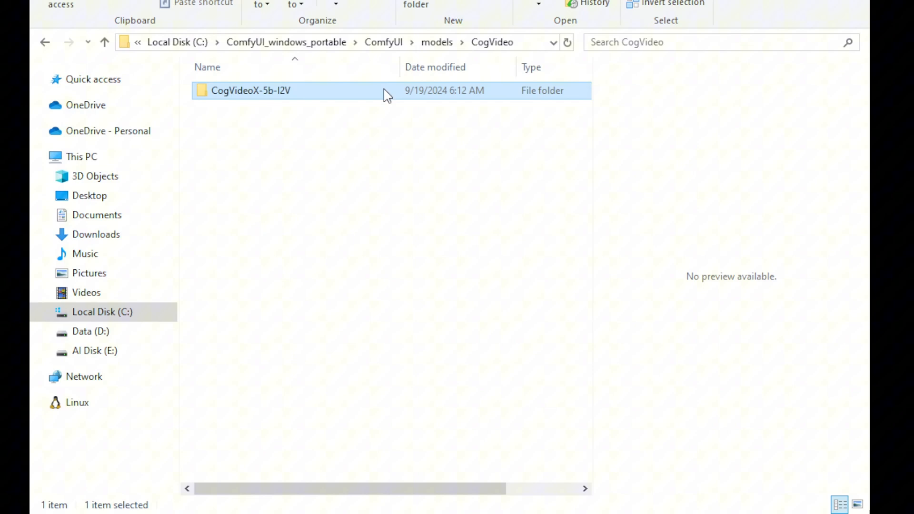
Navigate to ComfyUI\models\CogVideo and inspect the downloaded CogVideoX-5b-I2V folder's files
click(437, 42)
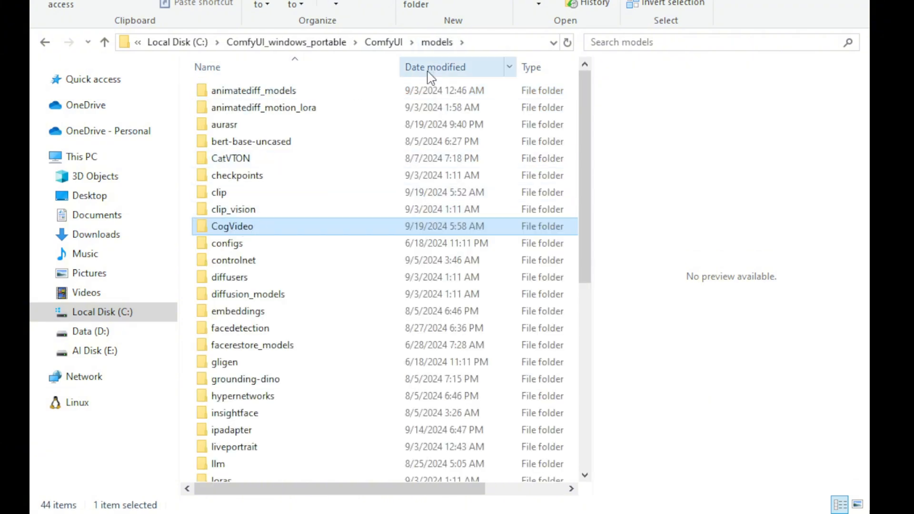
double_click(232, 226)
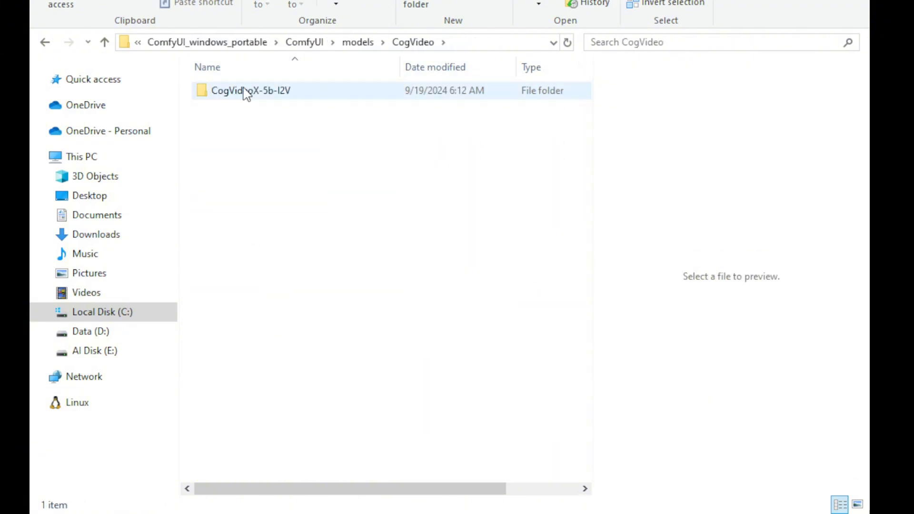
click(250, 90)
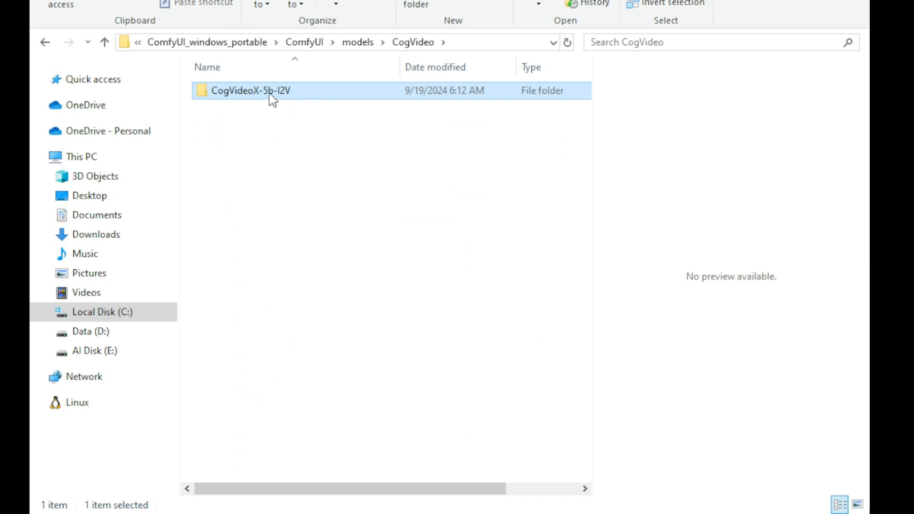
mouse_move(285, 95)
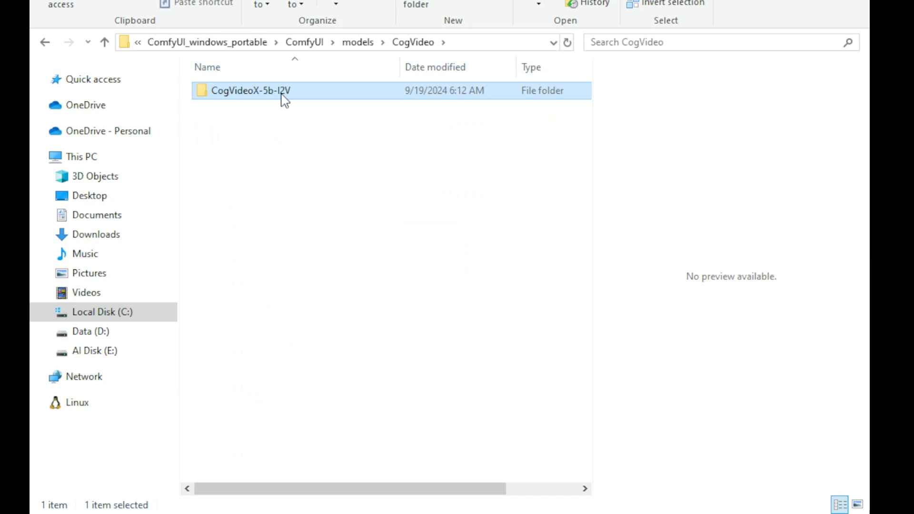
double_click(251, 90)
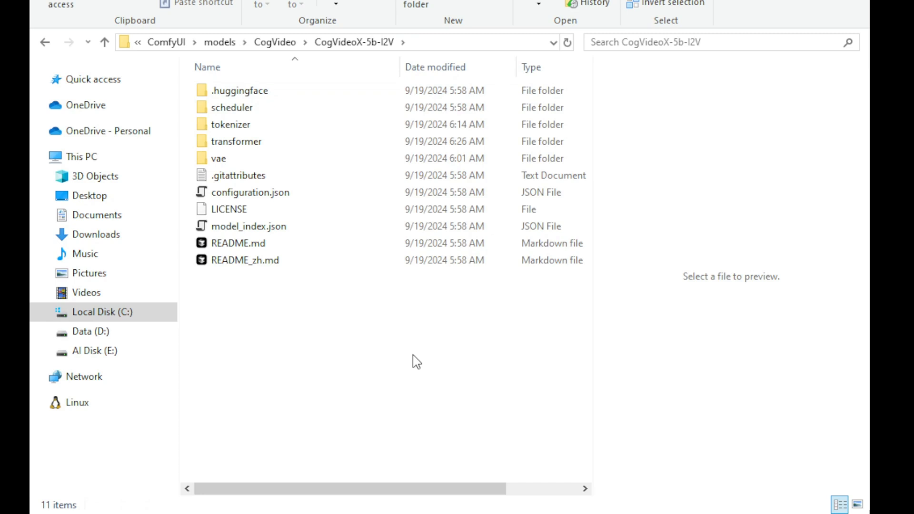
click(227, 208)
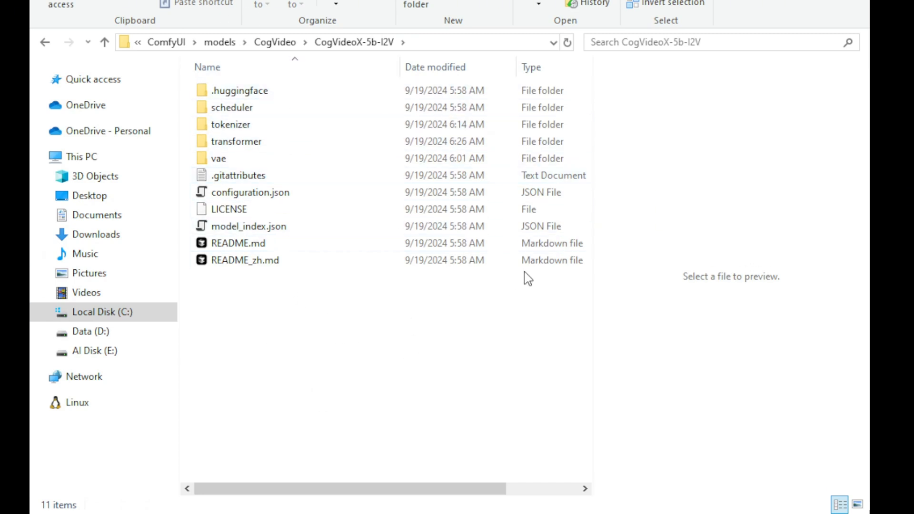
mouse_move(342, 298)
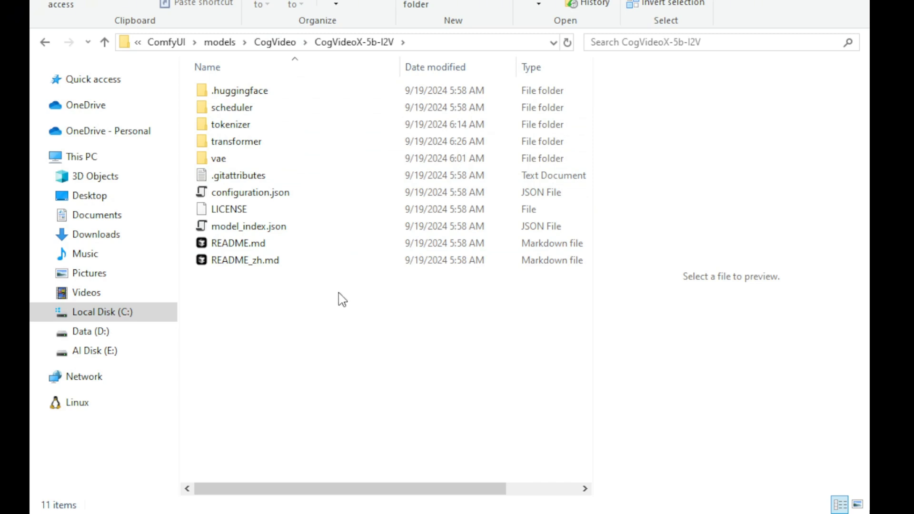
click(232, 108)
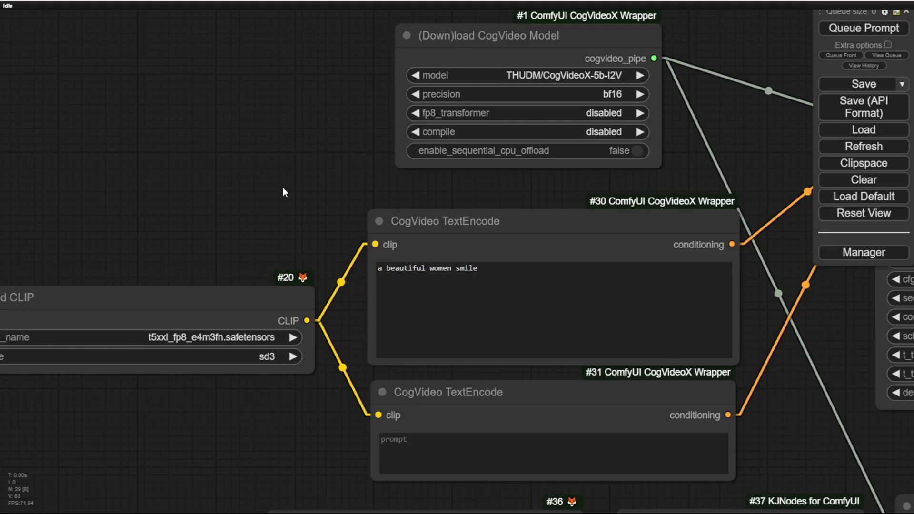
mouse_move(291, 183)
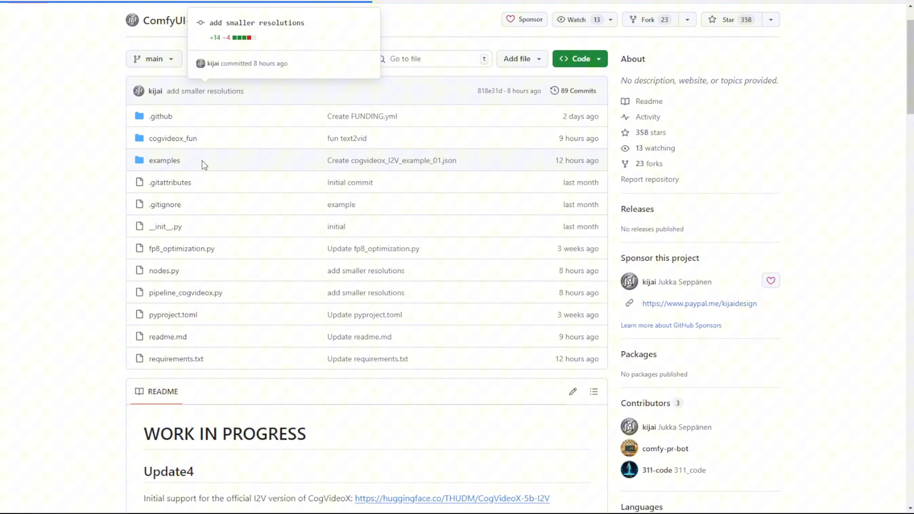
Open the repository's examples folder listing the five workflow JSON files
click(165, 160)
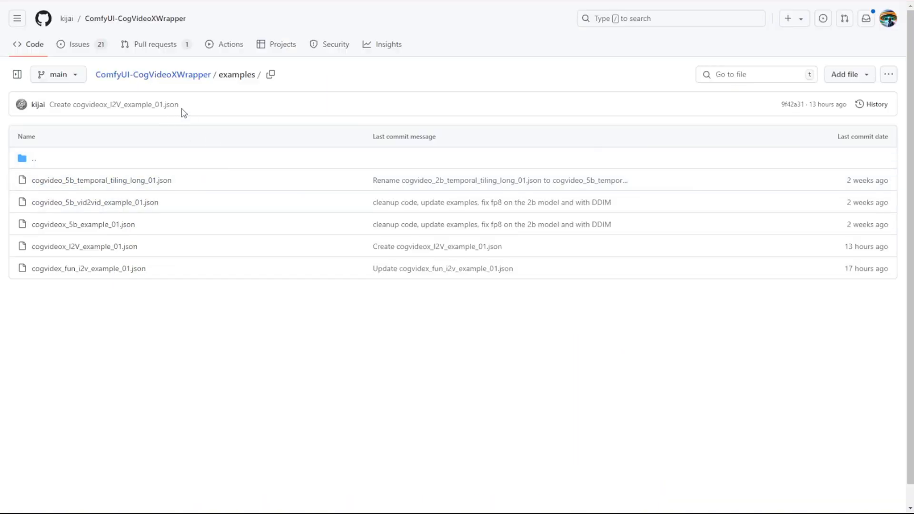
mouse_move(88, 274)
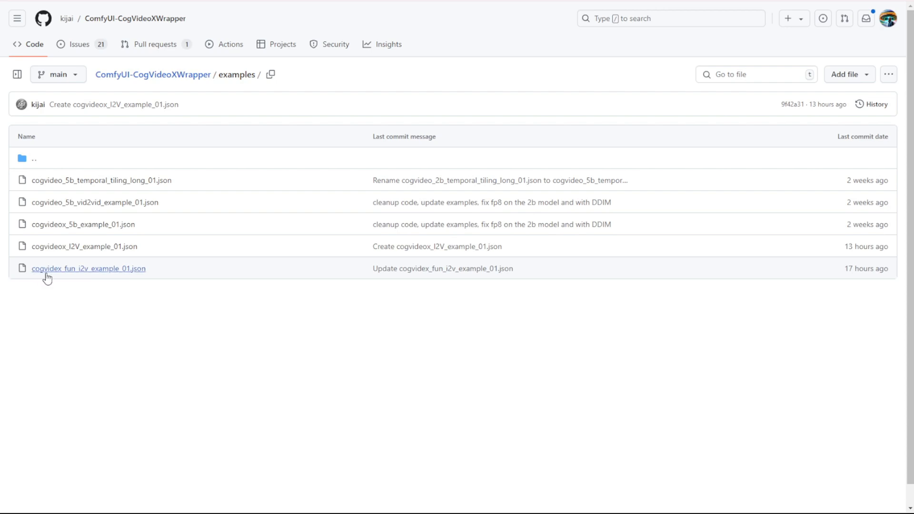
mouse_move(84, 245)
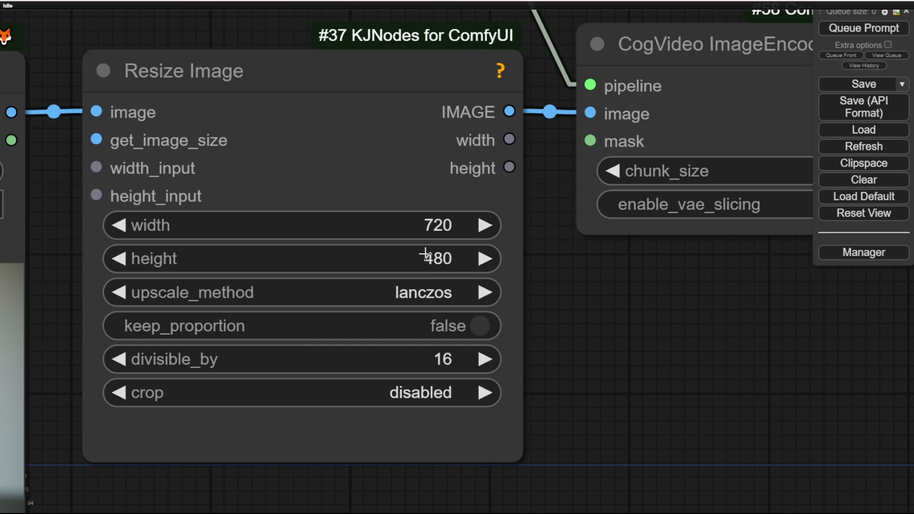
mouse_move(425, 225)
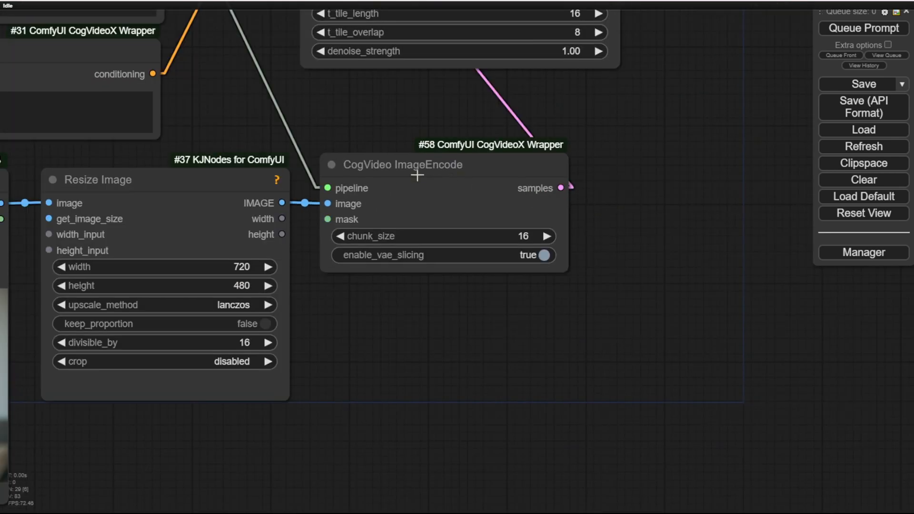
mouse_move(303, 185)
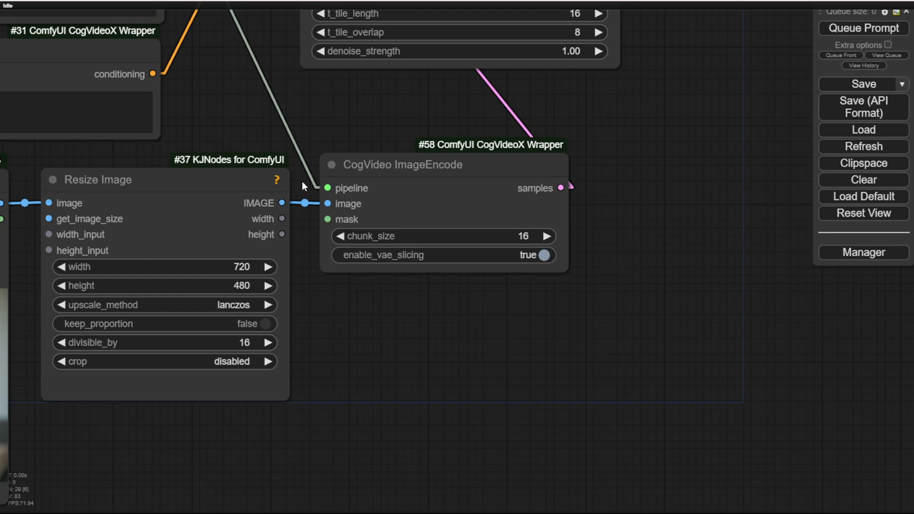
mouse_move(326, 188)
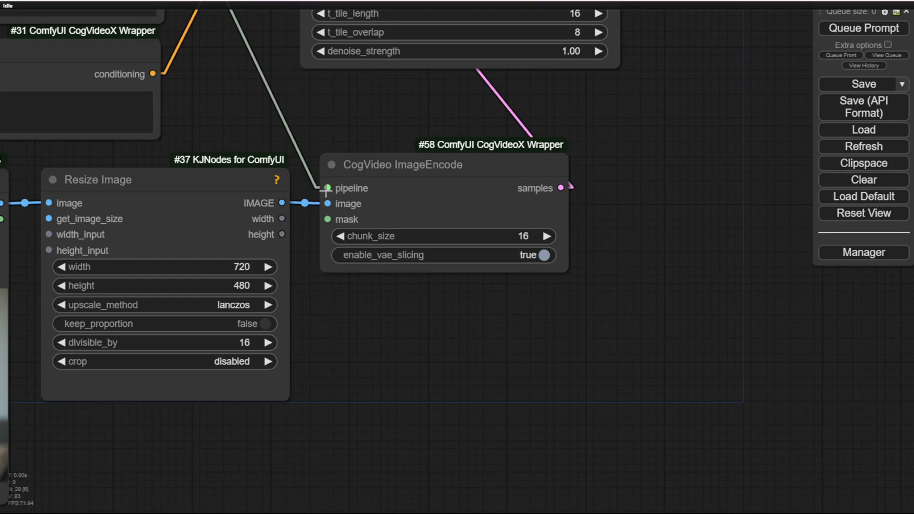
mouse_move(321, 137)
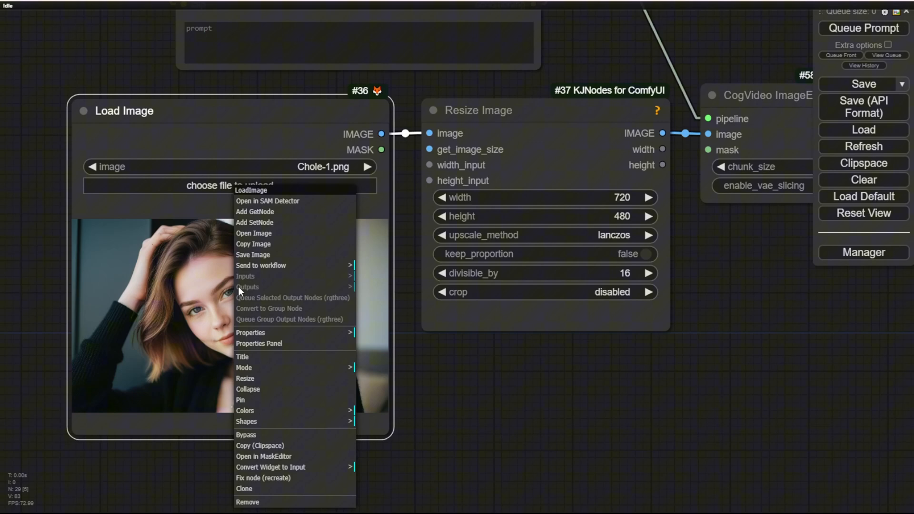
click(263, 456)
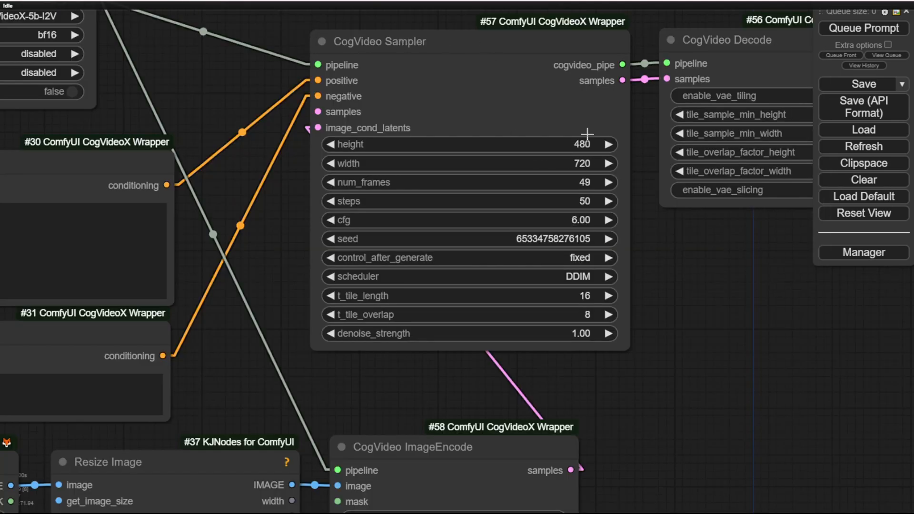
mouse_move(641, 249)
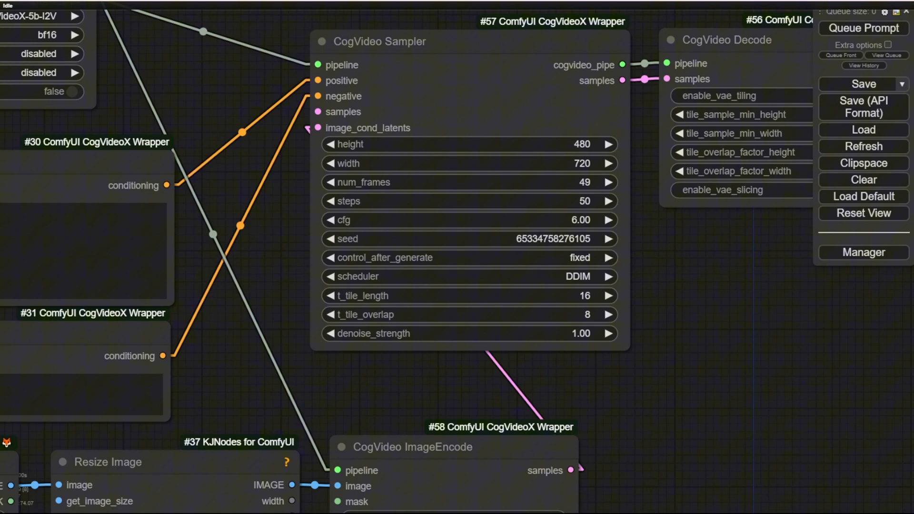
mouse_move(677, 230)
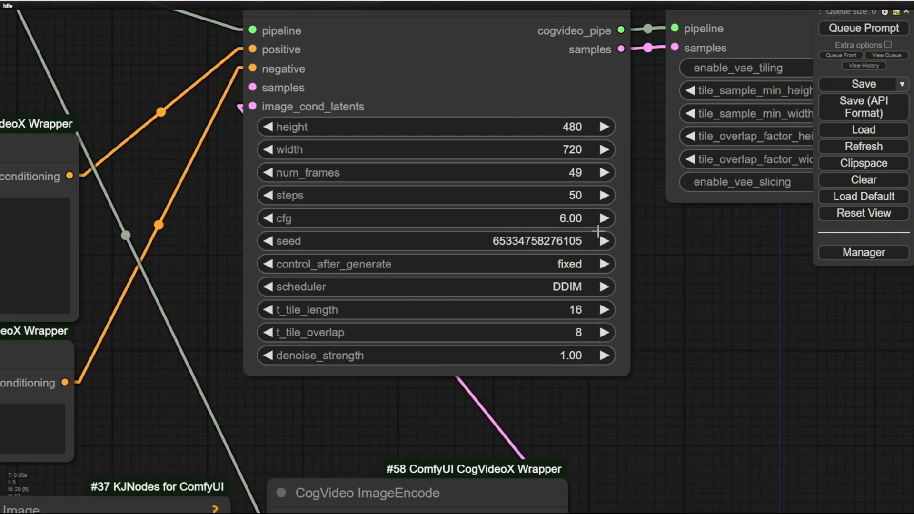
mouse_move(568, 276)
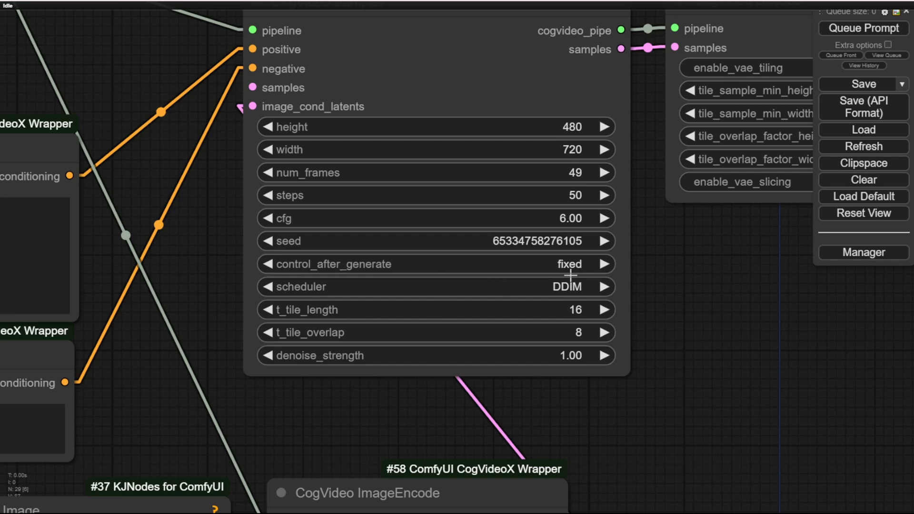
mouse_move(465, 141)
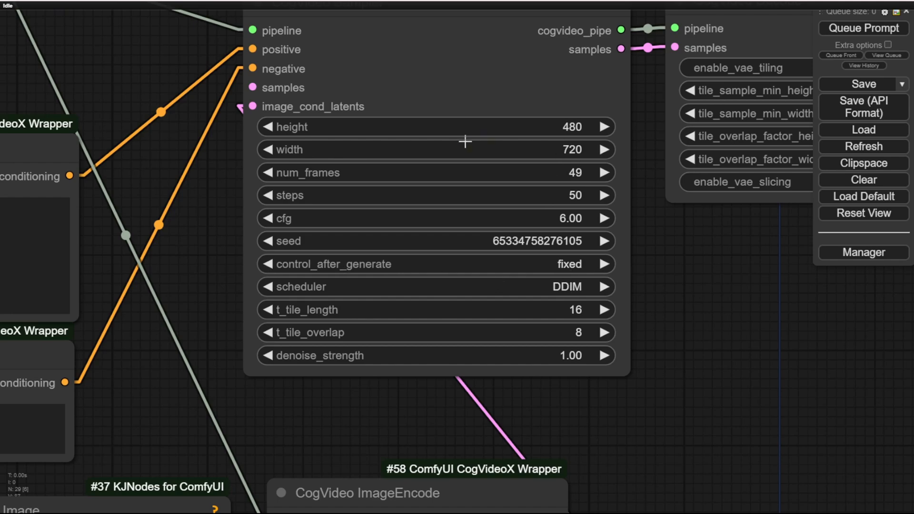
mouse_move(549, 145)
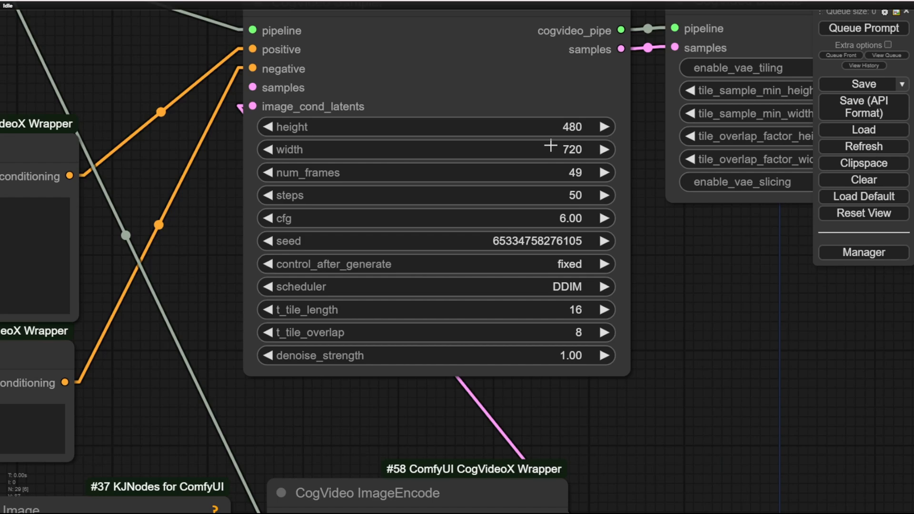
mouse_move(569, 187)
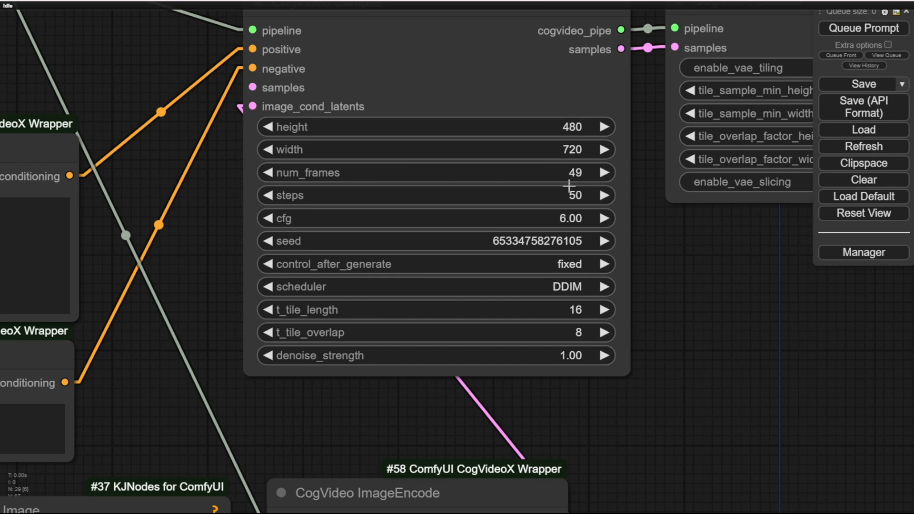
mouse_move(552, 165)
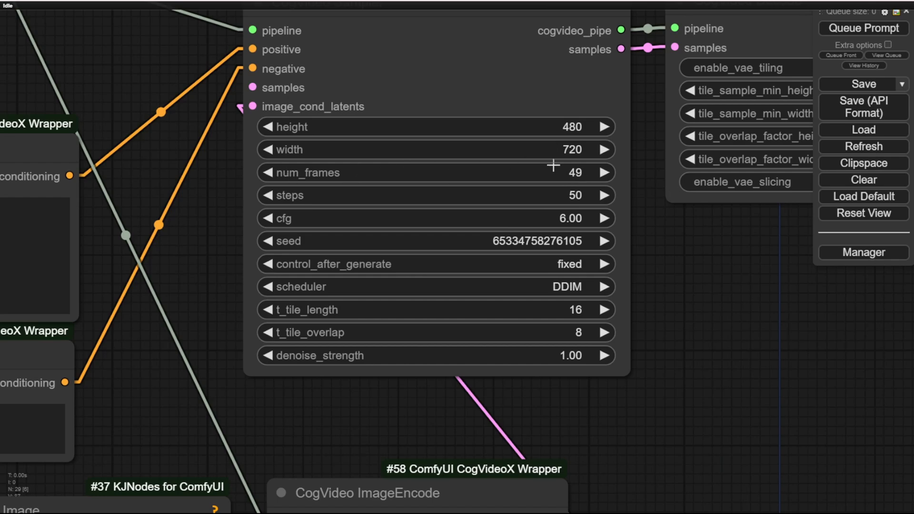
mouse_move(555, 169)
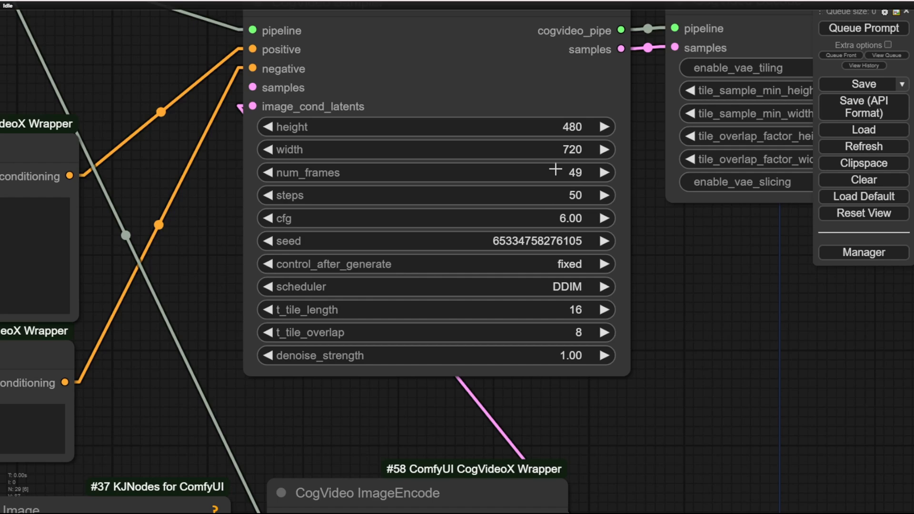
mouse_move(535, 172)
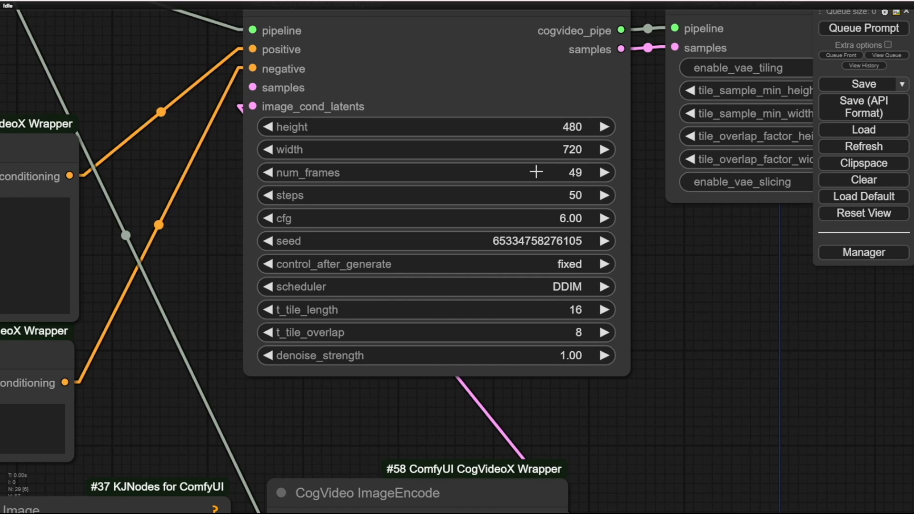
mouse_move(459, 118)
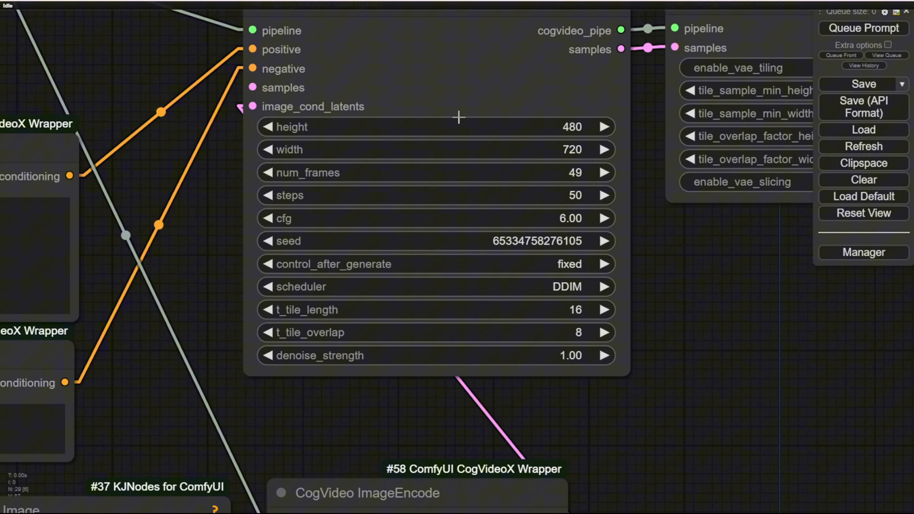
mouse_move(496, 134)
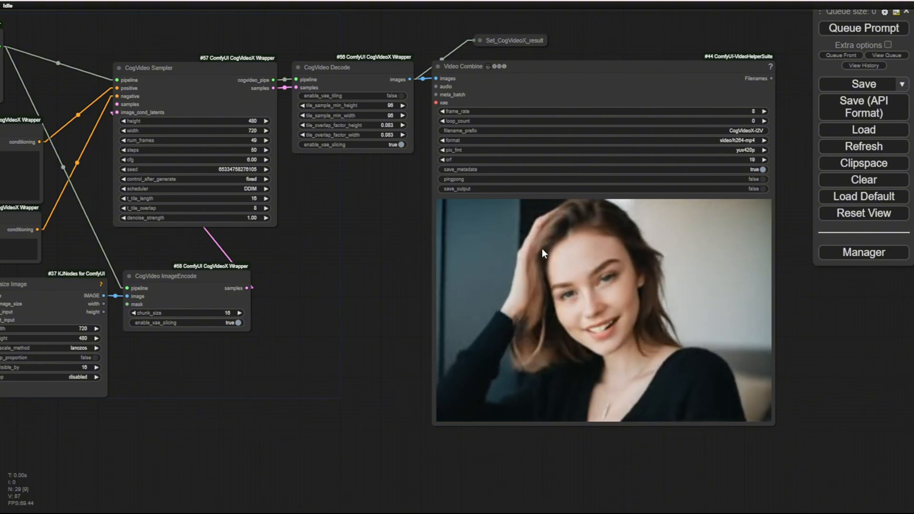
mouse_move(396, 232)
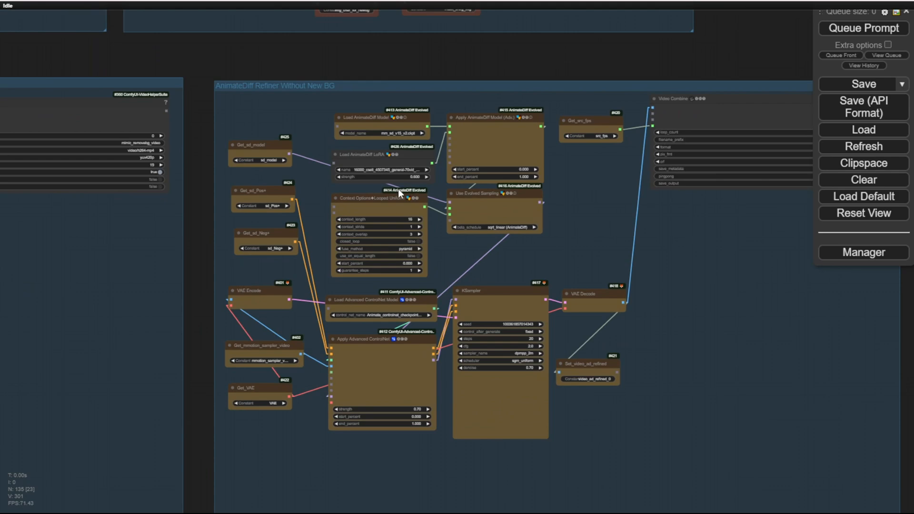
mouse_move(660, 396)
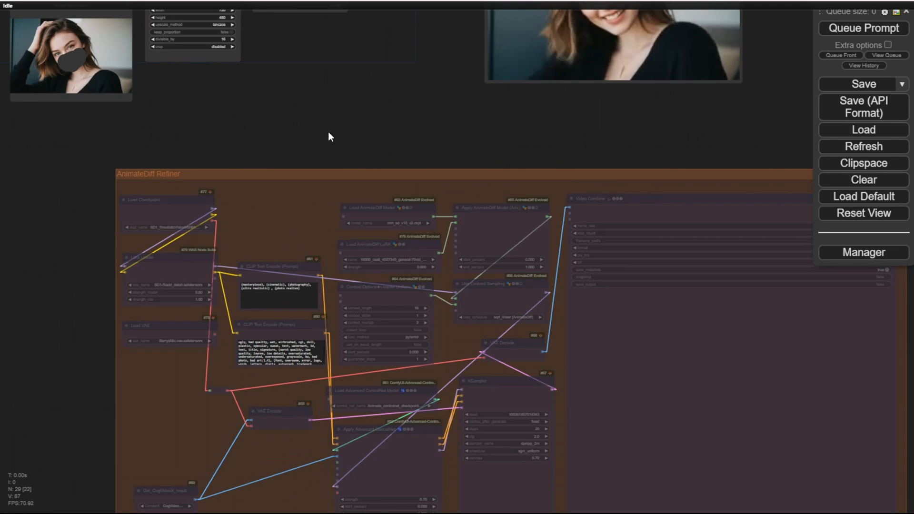
mouse_move(291, 145)
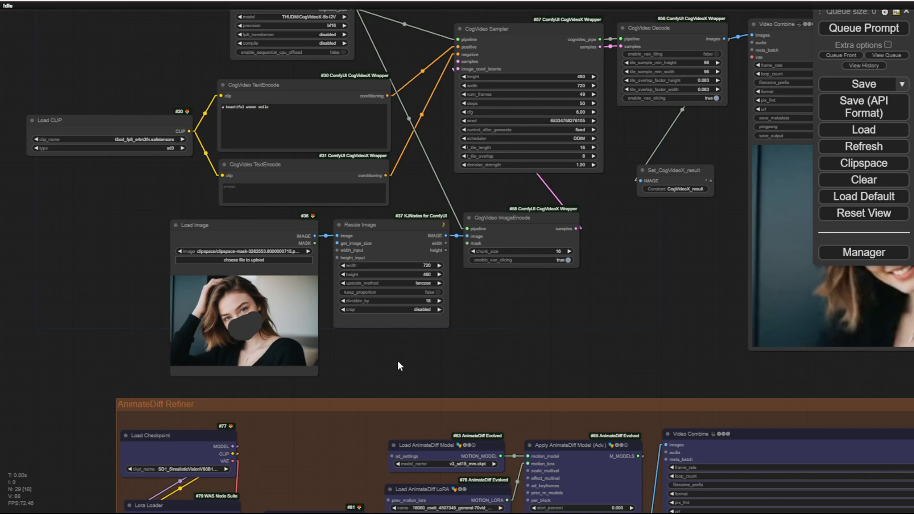
scroll(down, 3)
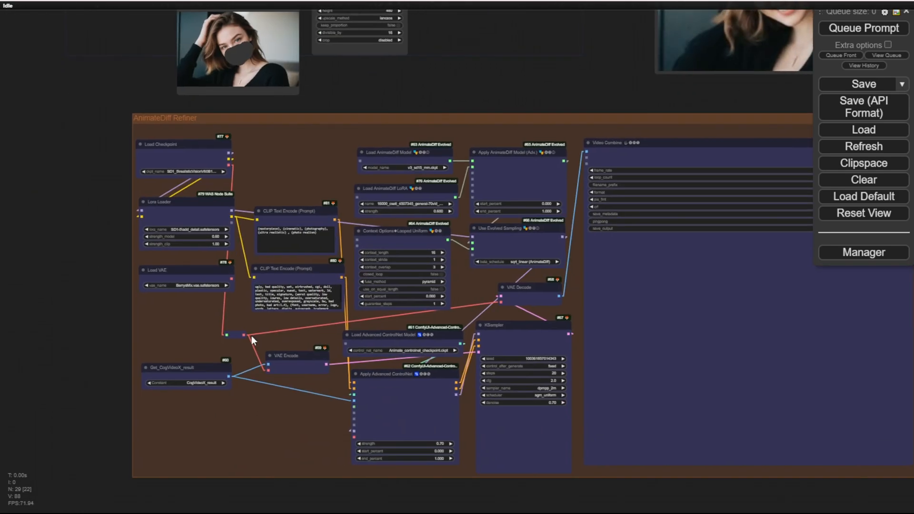
mouse_move(344, 99)
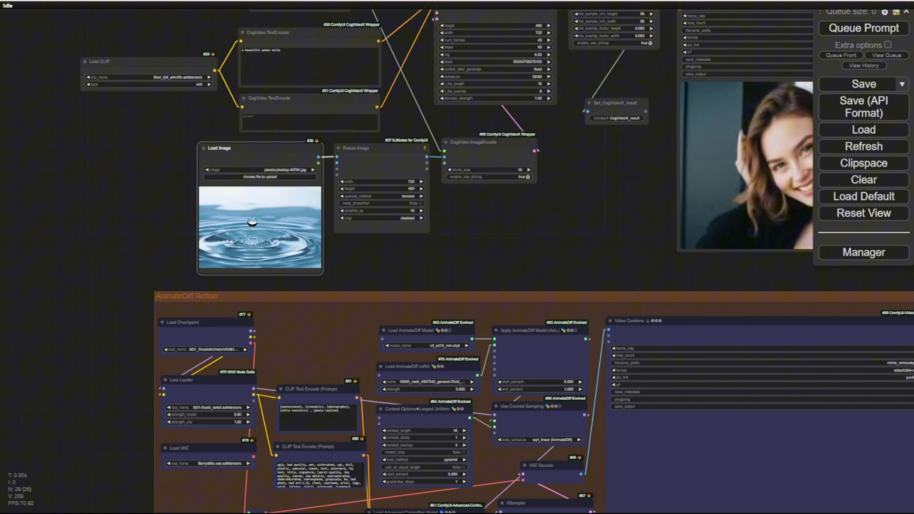
Load the pexels water-drop jpg and set the positive prompt to 'water drops motion'
scroll(up, 3)
text(water drops)
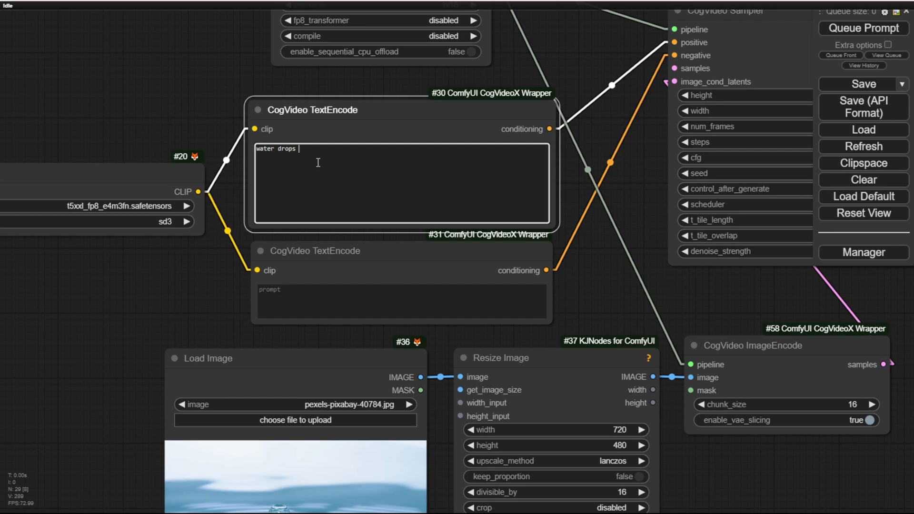
text(motion)
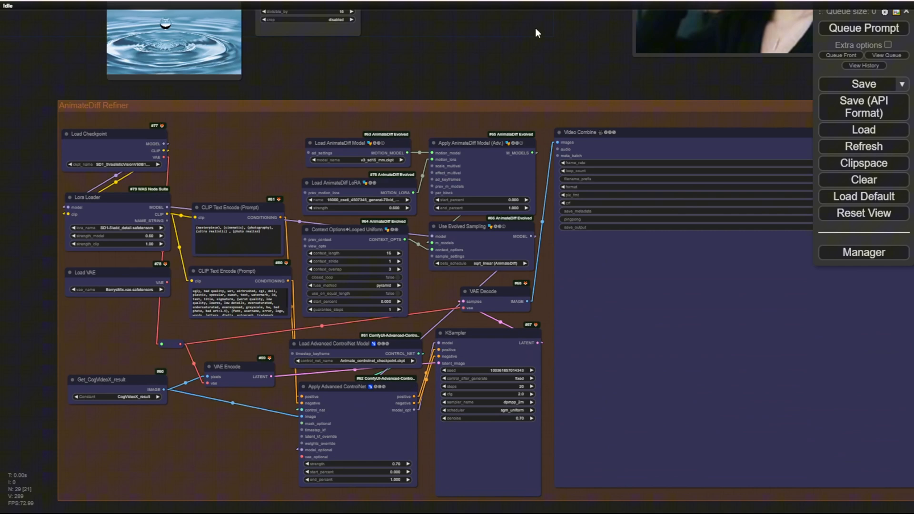
mouse_move(134, 99)
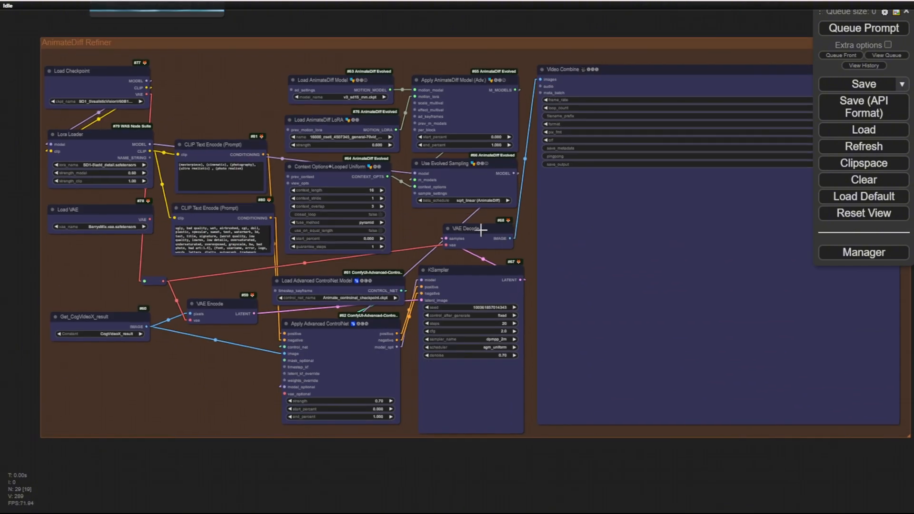
mouse_move(864, 28)
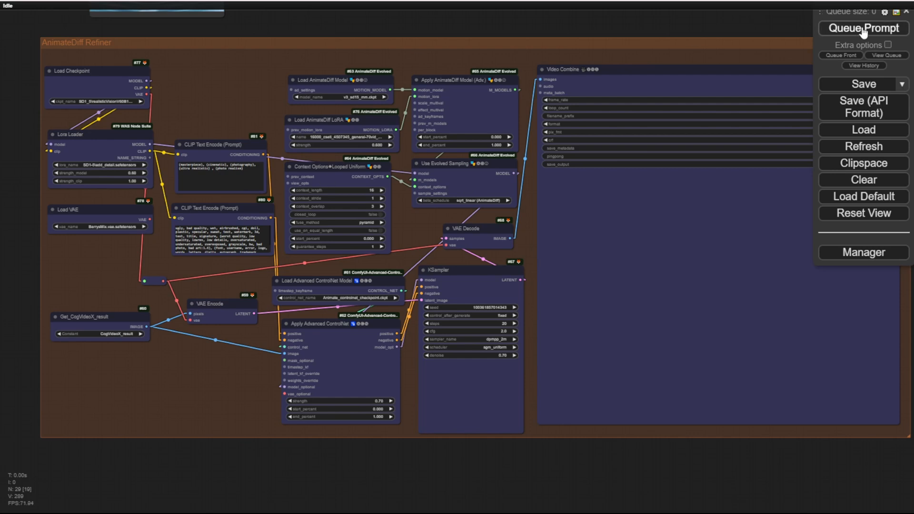
Queue the prompt and let the CogVideoX and AnimateDiff Refiner nodes render the water-drop video
click(864, 27)
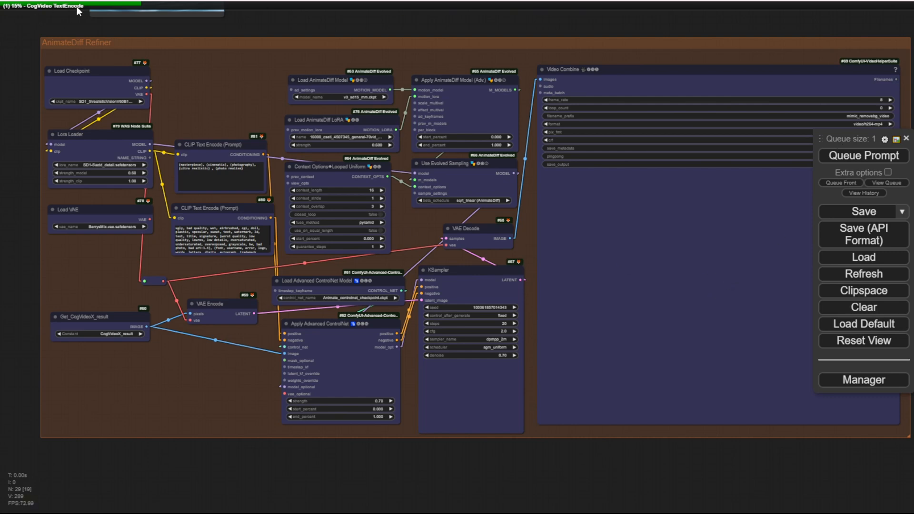
scroll(down, 3)
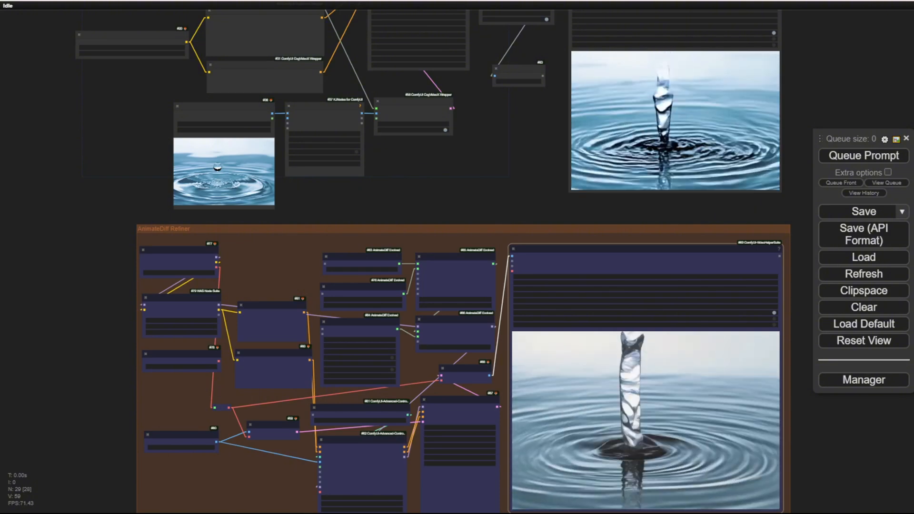
Replay the six-second CogVideoX water-drop clip on its own
scroll(down, 3)
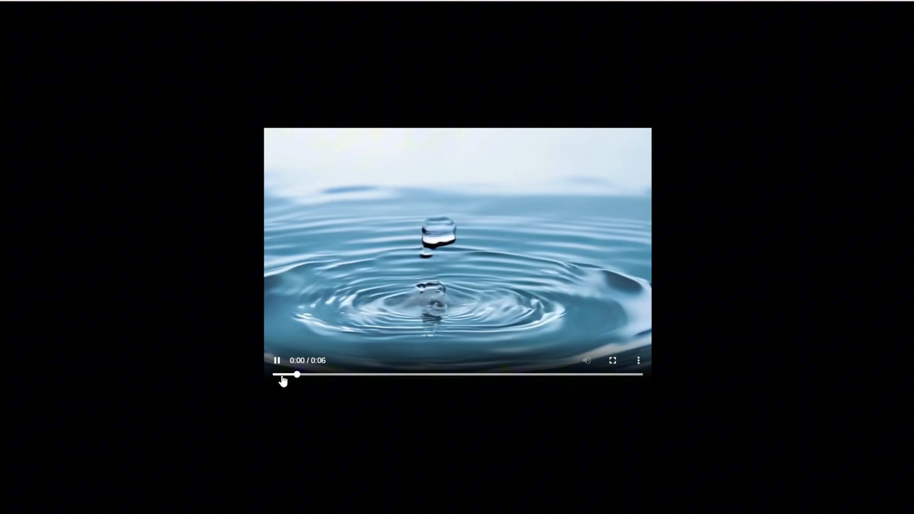
click(276, 359)
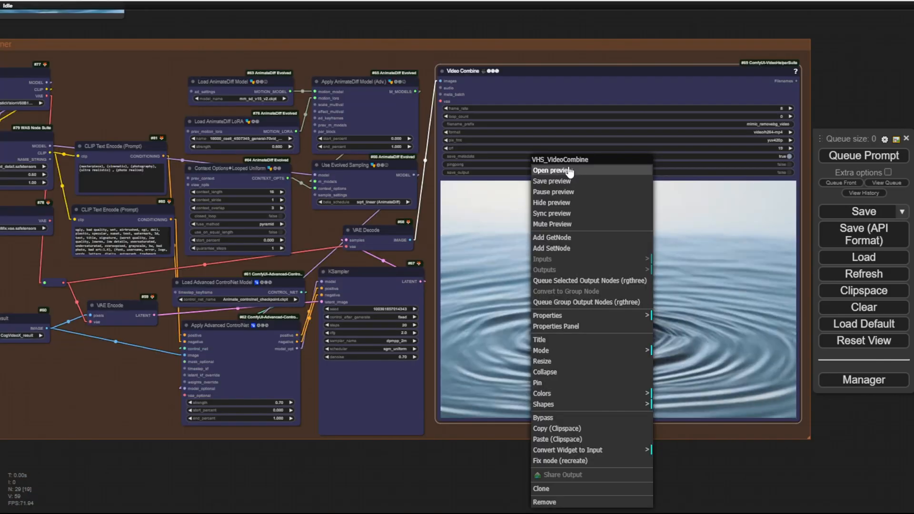
Preview the refined water-drop video inline and zoom out to compare both outputs
click(551, 170)
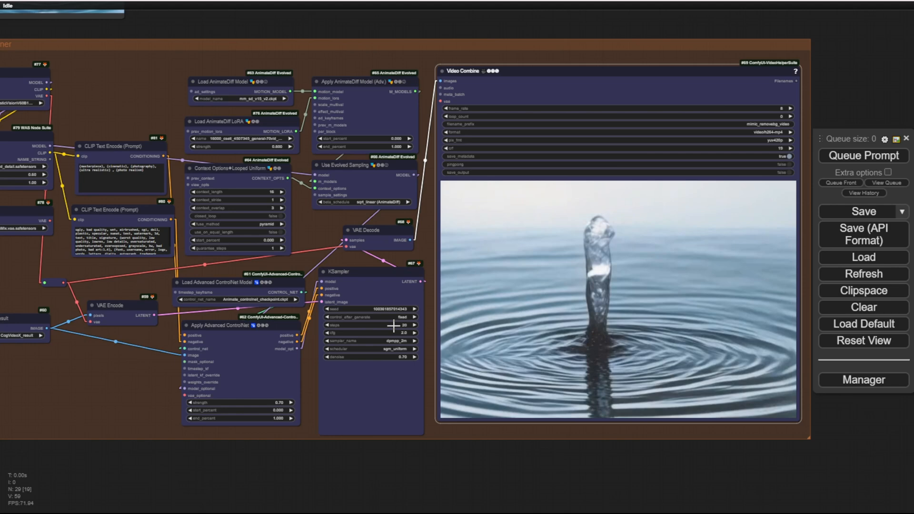
mouse_move(394, 325)
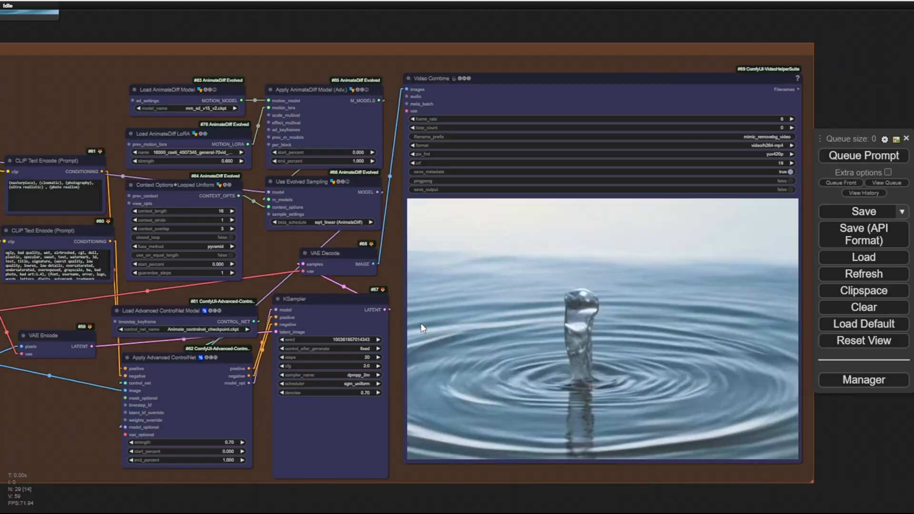
scroll(down, 3)
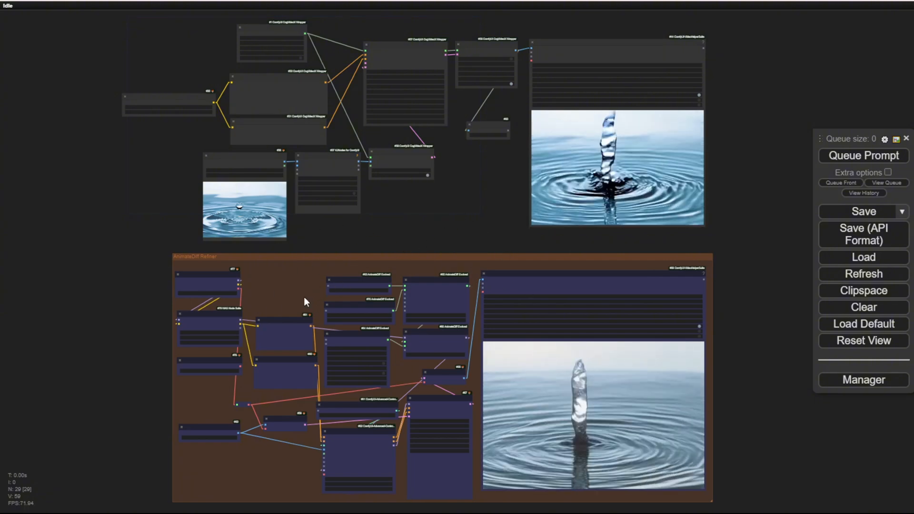
Take a last look at the water-drop workflow before switching to the YouTube tab
scroll(up, 3)
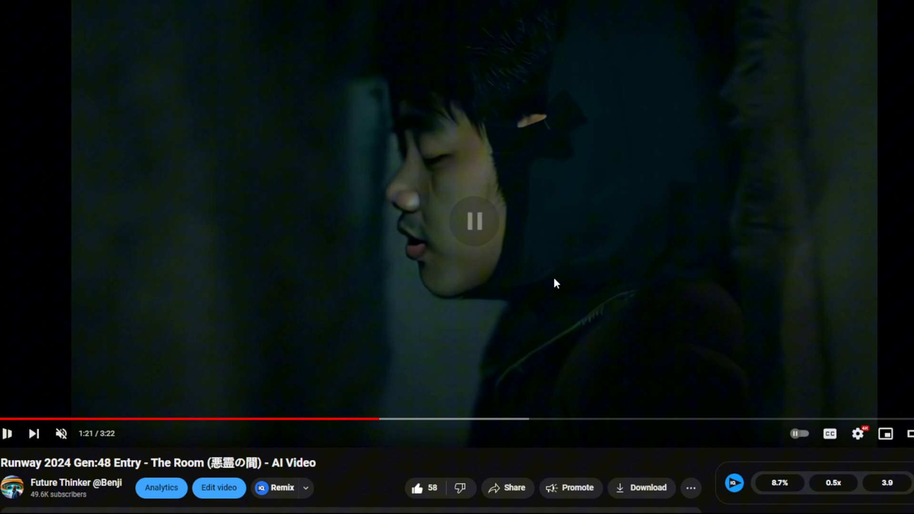
Pause 'The Room' and jump back to the flashlit cushions scene at 1:19
click(473, 220)
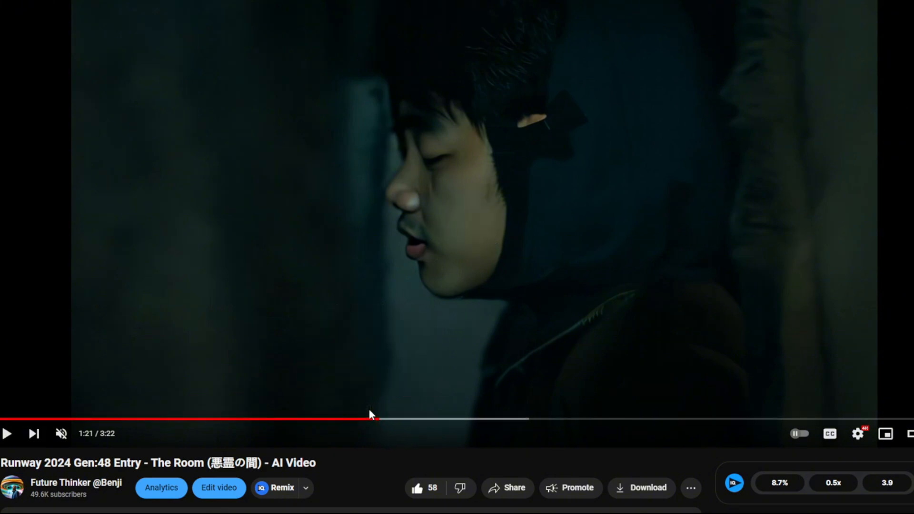
mouse_move(373, 418)
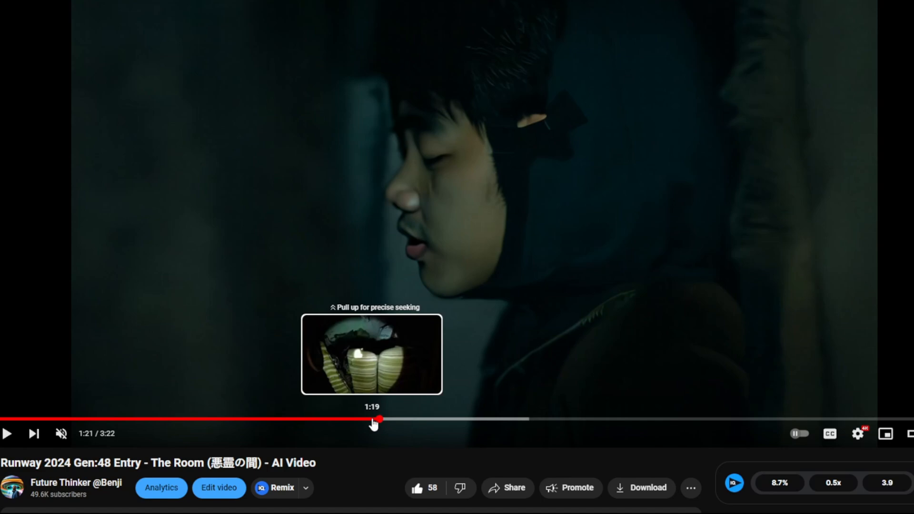
click(373, 418)
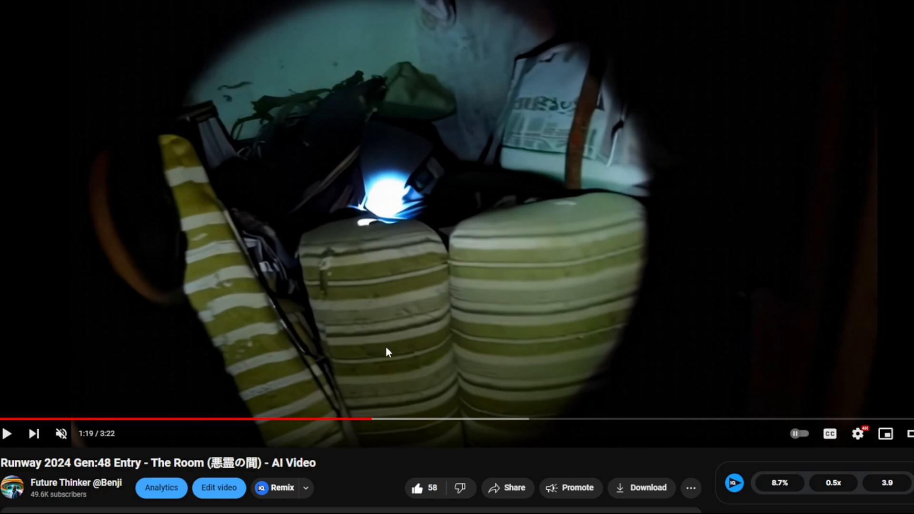
mouse_move(343, 263)
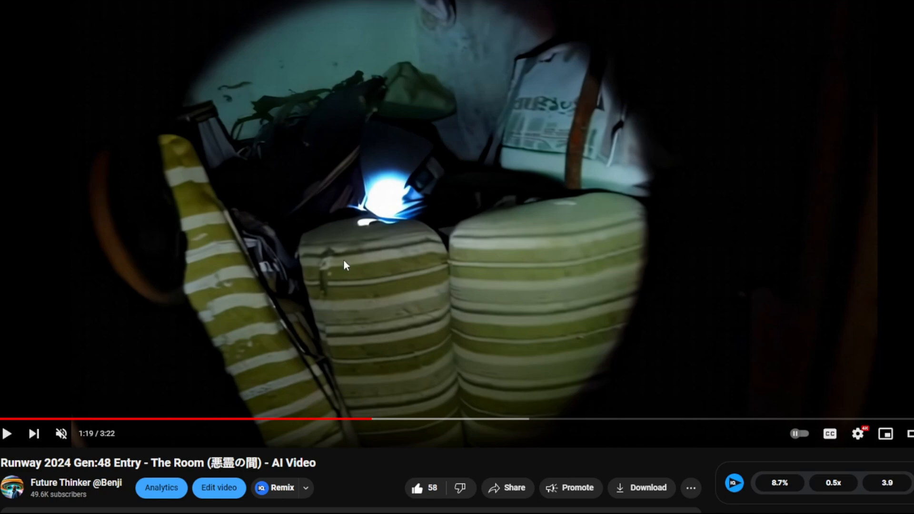
mouse_move(380, 441)
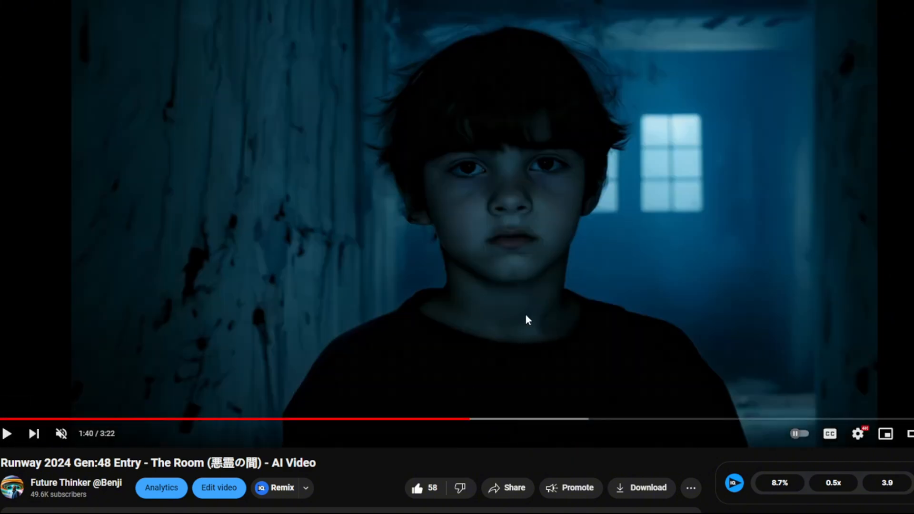
mouse_move(703, 368)
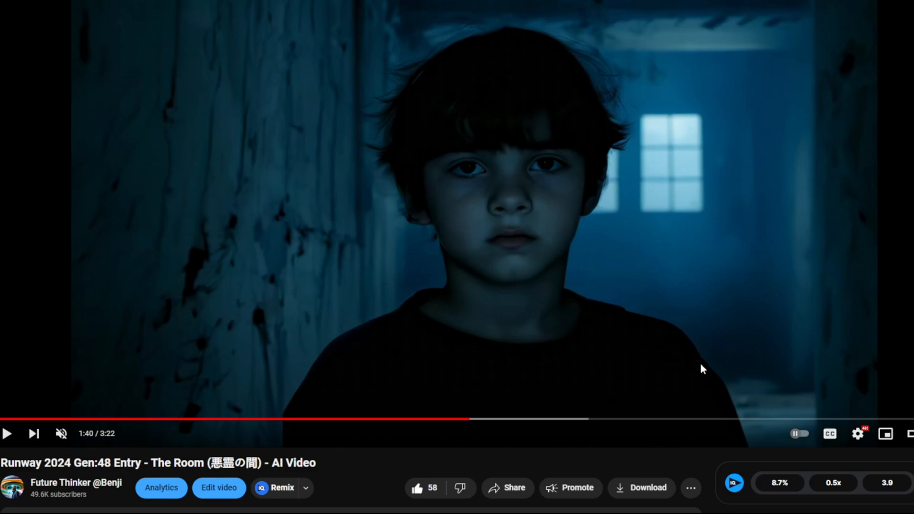
mouse_move(711, 355)
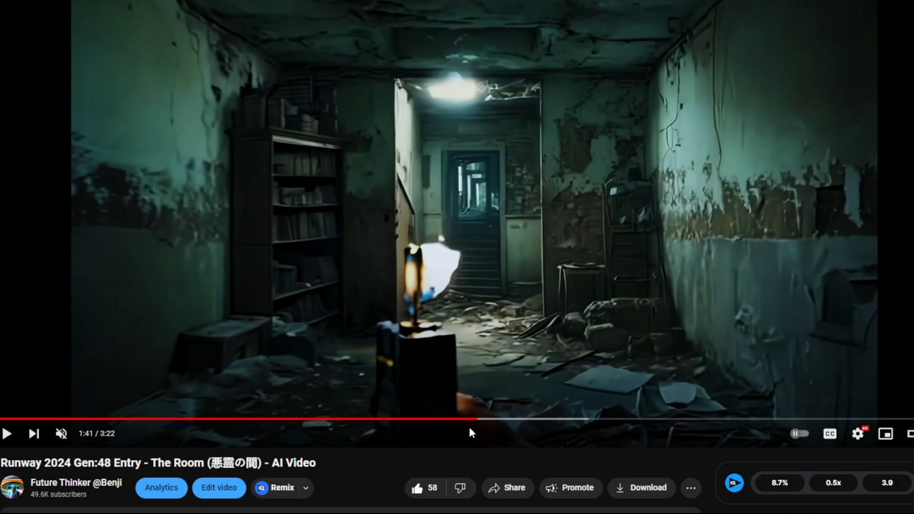
mouse_move(472, 419)
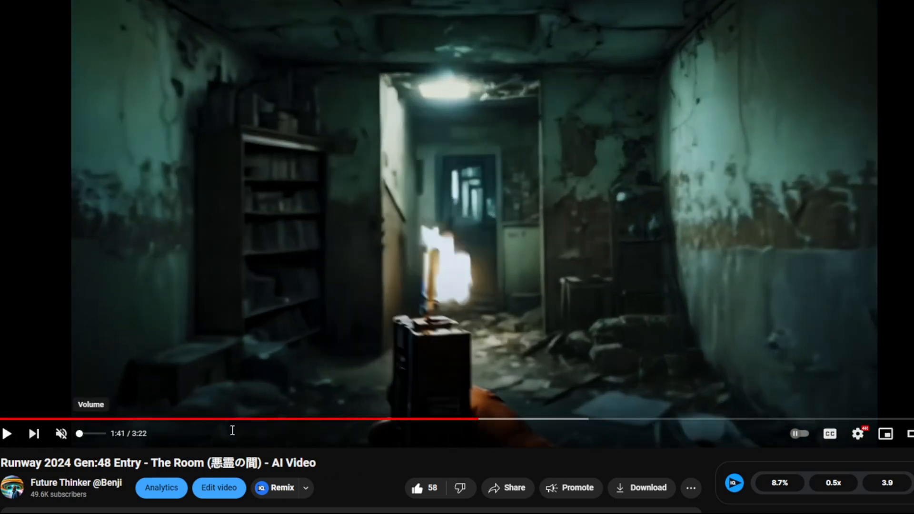
mouse_move(616, 266)
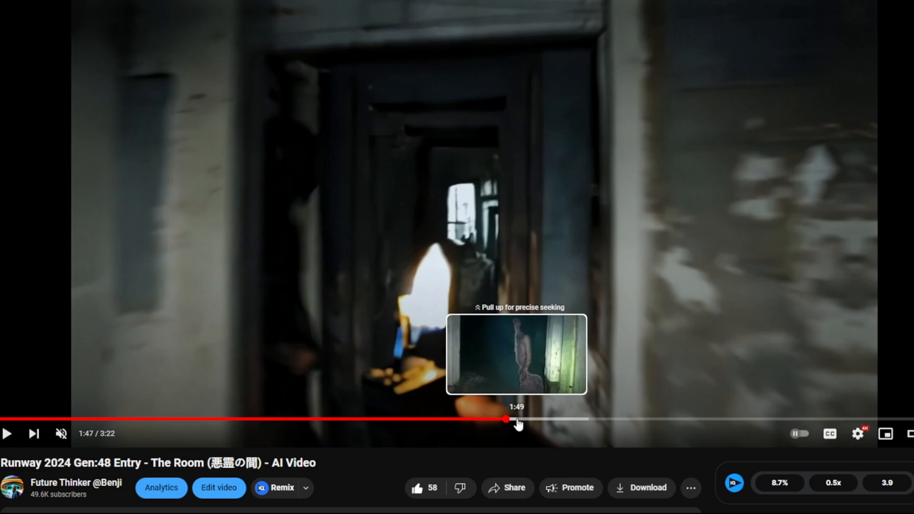
mouse_move(620, 321)
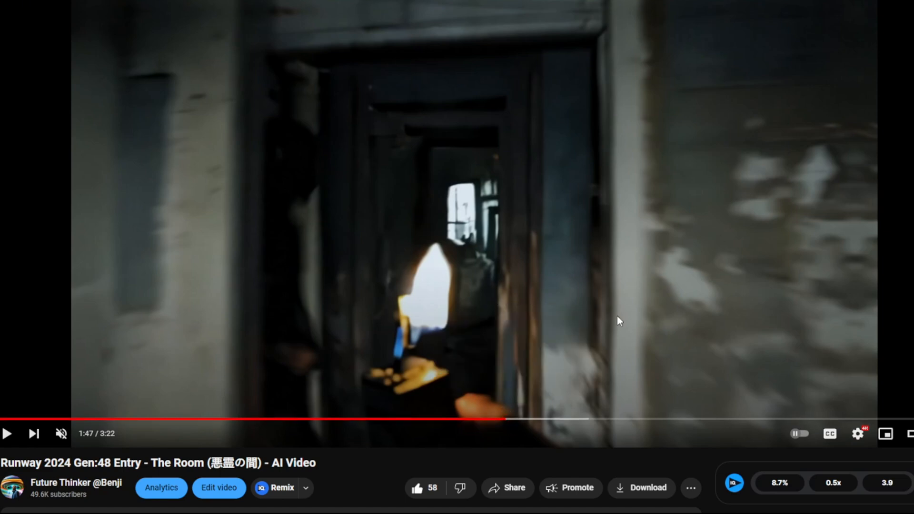